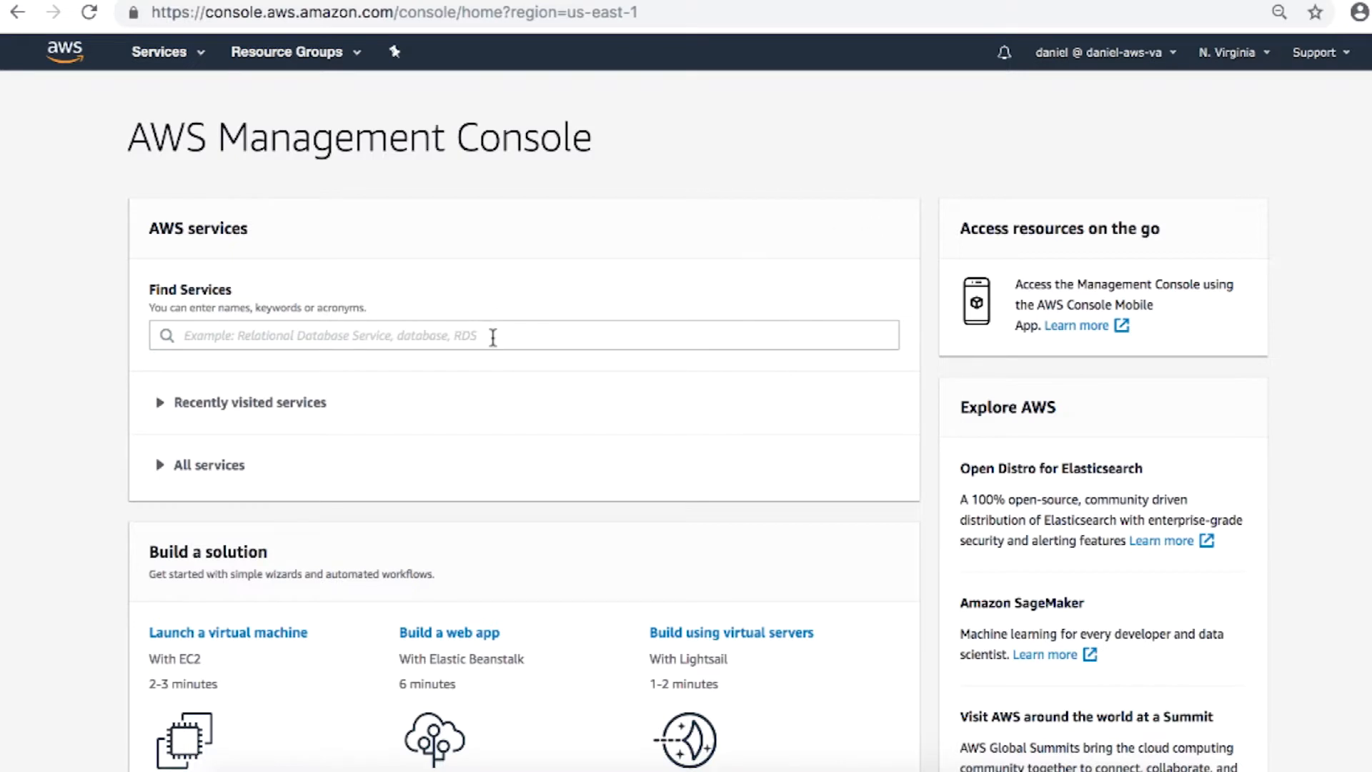
Search 'database', open Database Migration Service, and show its Replication instances list.
{"action": "type", "text": "database"}
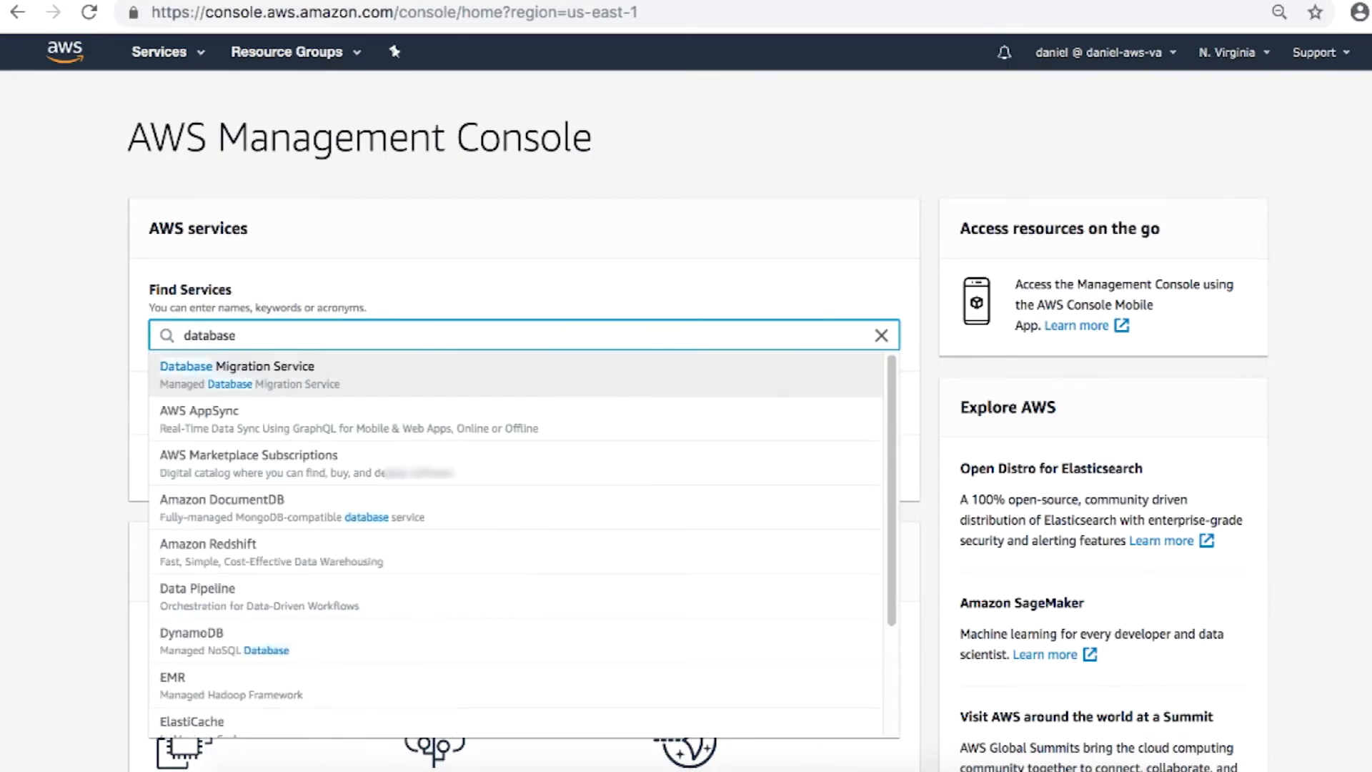
{"action": "left_click", "coordinate": [236, 366]}
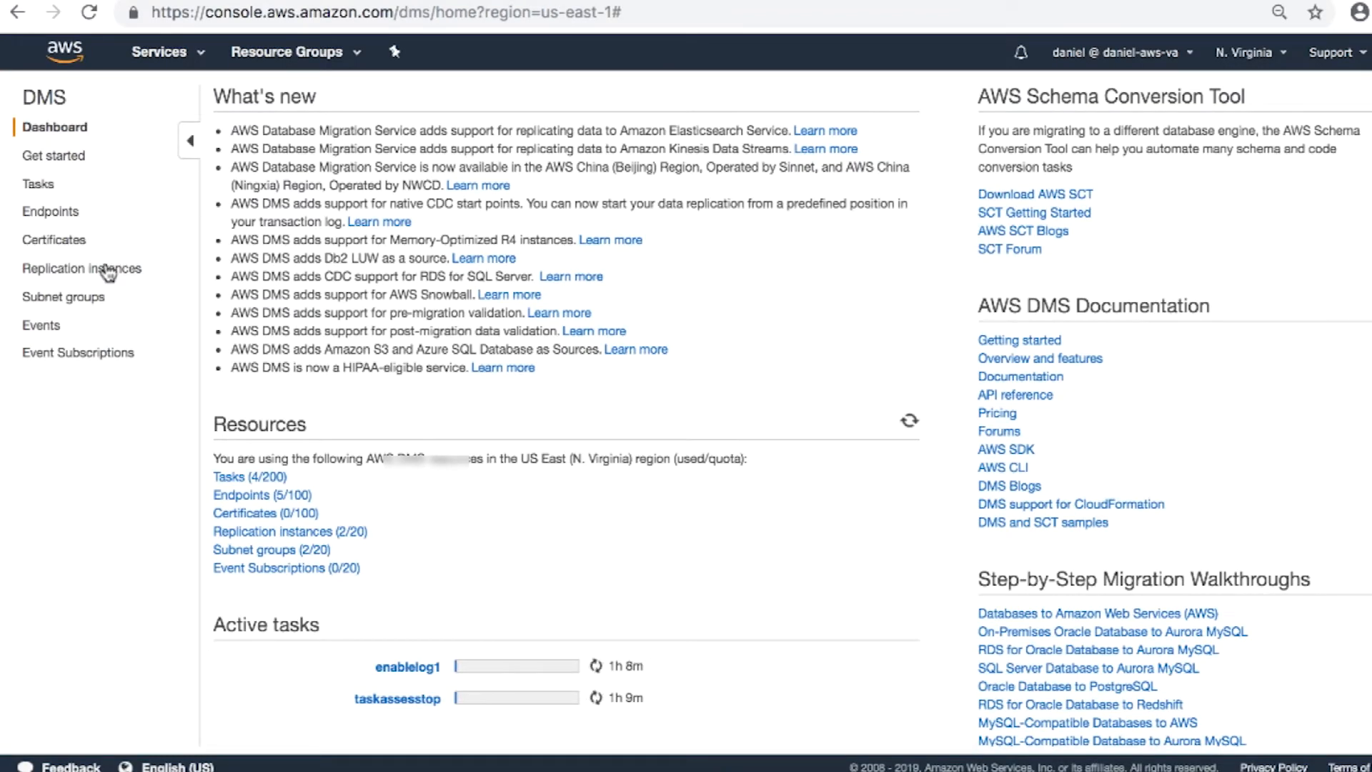
{"action": "left_click", "coordinate": [82, 269]}
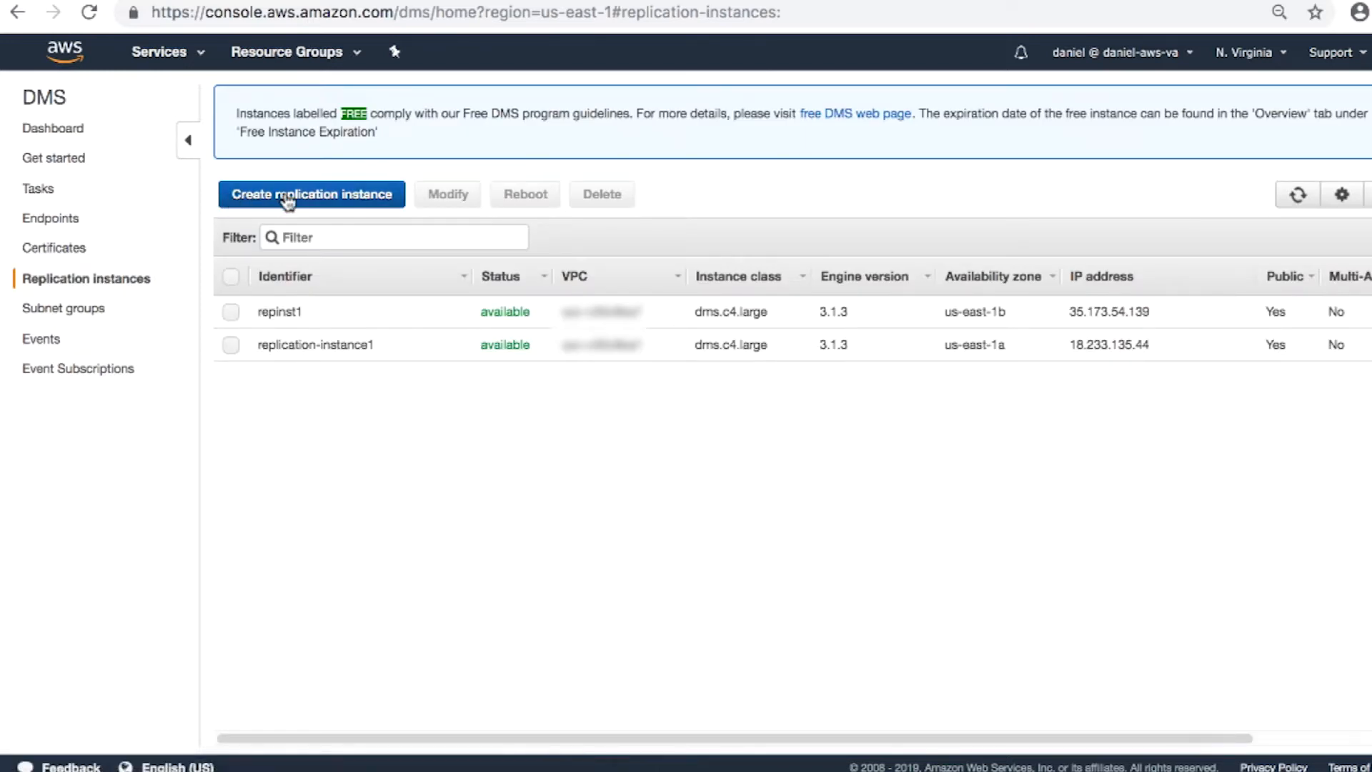
Start a new replication instance named ReplicationInstance1.
{"action": "left_click", "coordinate": [311, 194]}
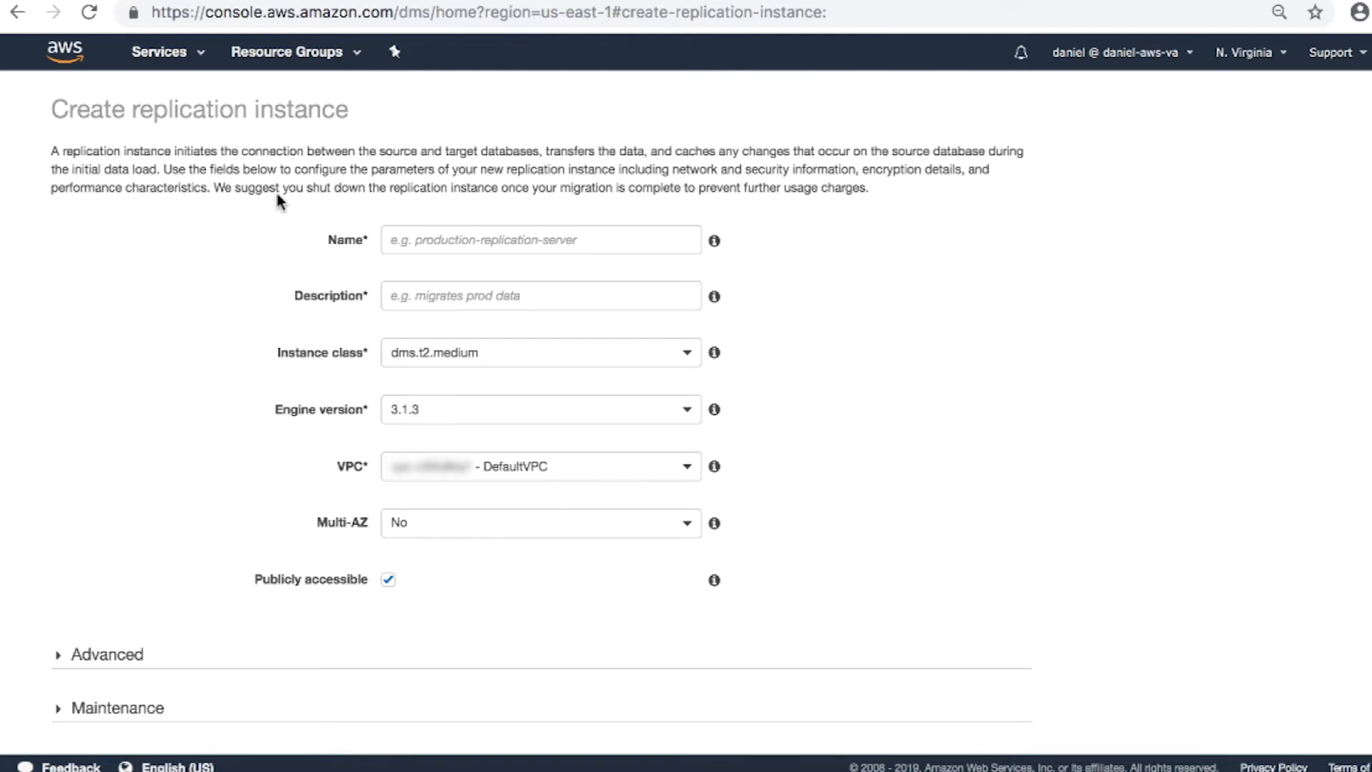
{"action": "mouse_move", "coordinate": [410, 179]}
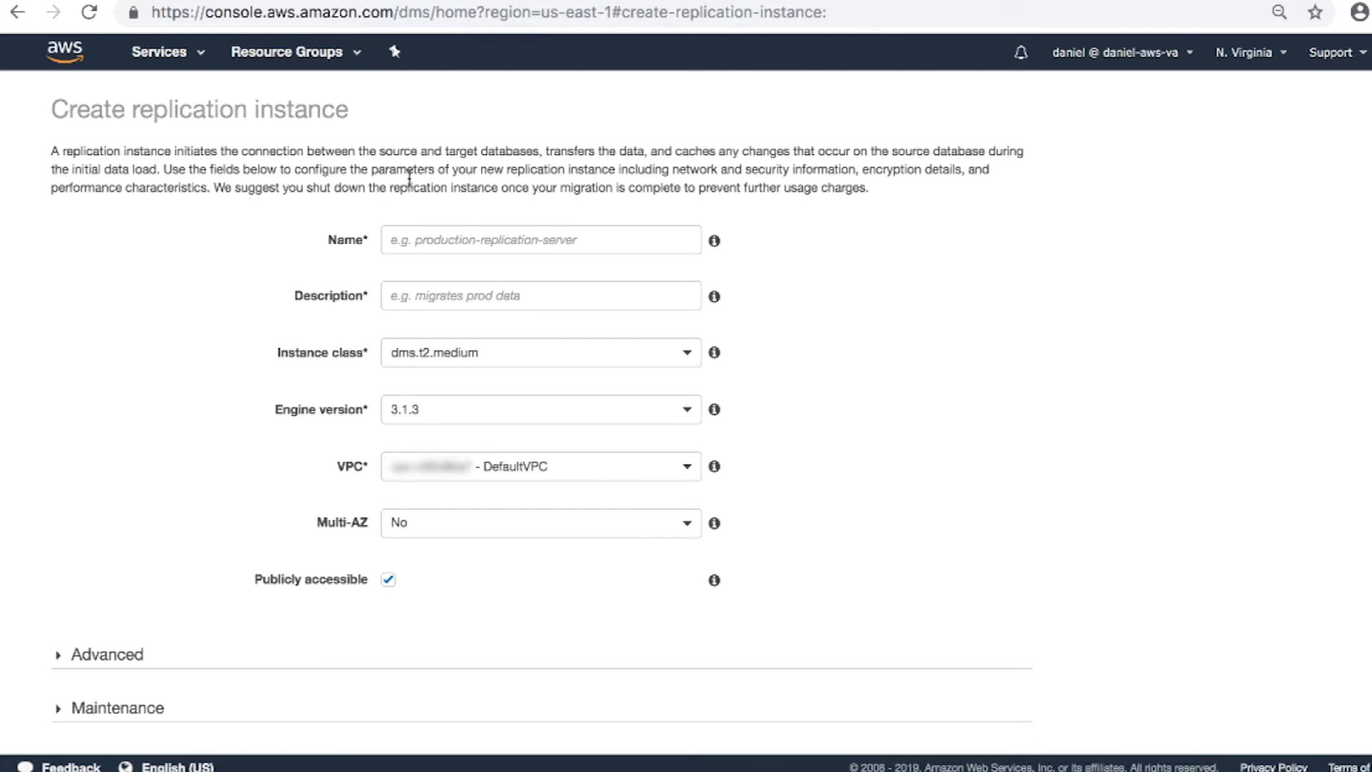
{"action": "type", "text": "ReplicationInsatnce"}
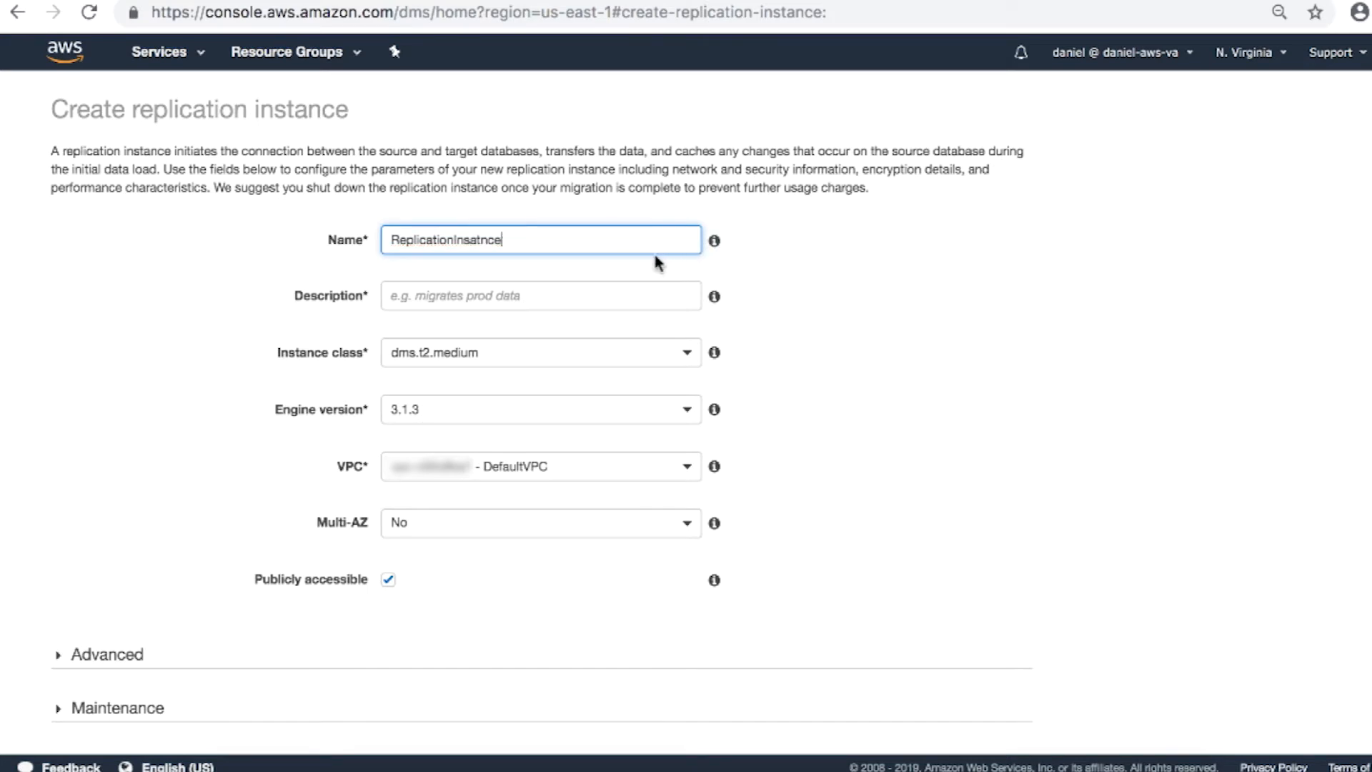
{"action": "key", "text": "BackSpace"}
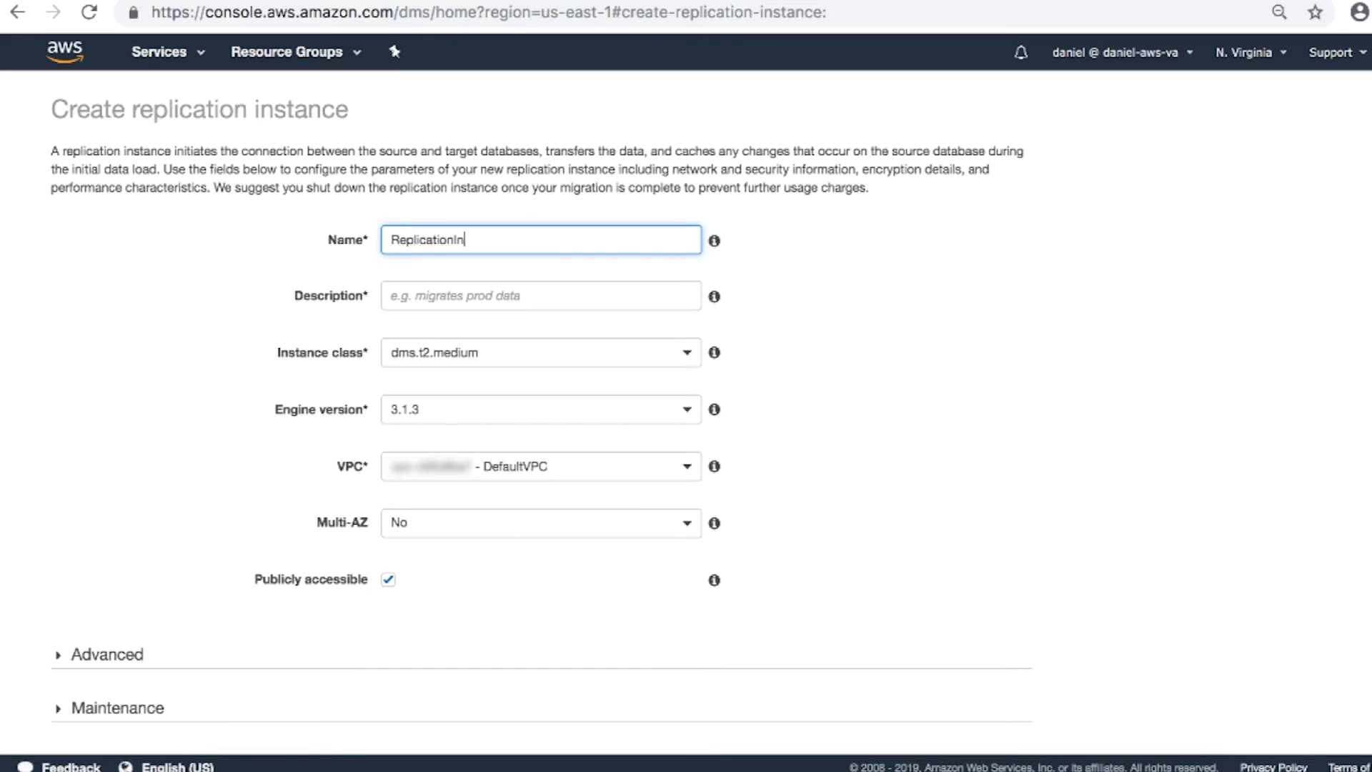
{"action": "type", "text": "stanc"}
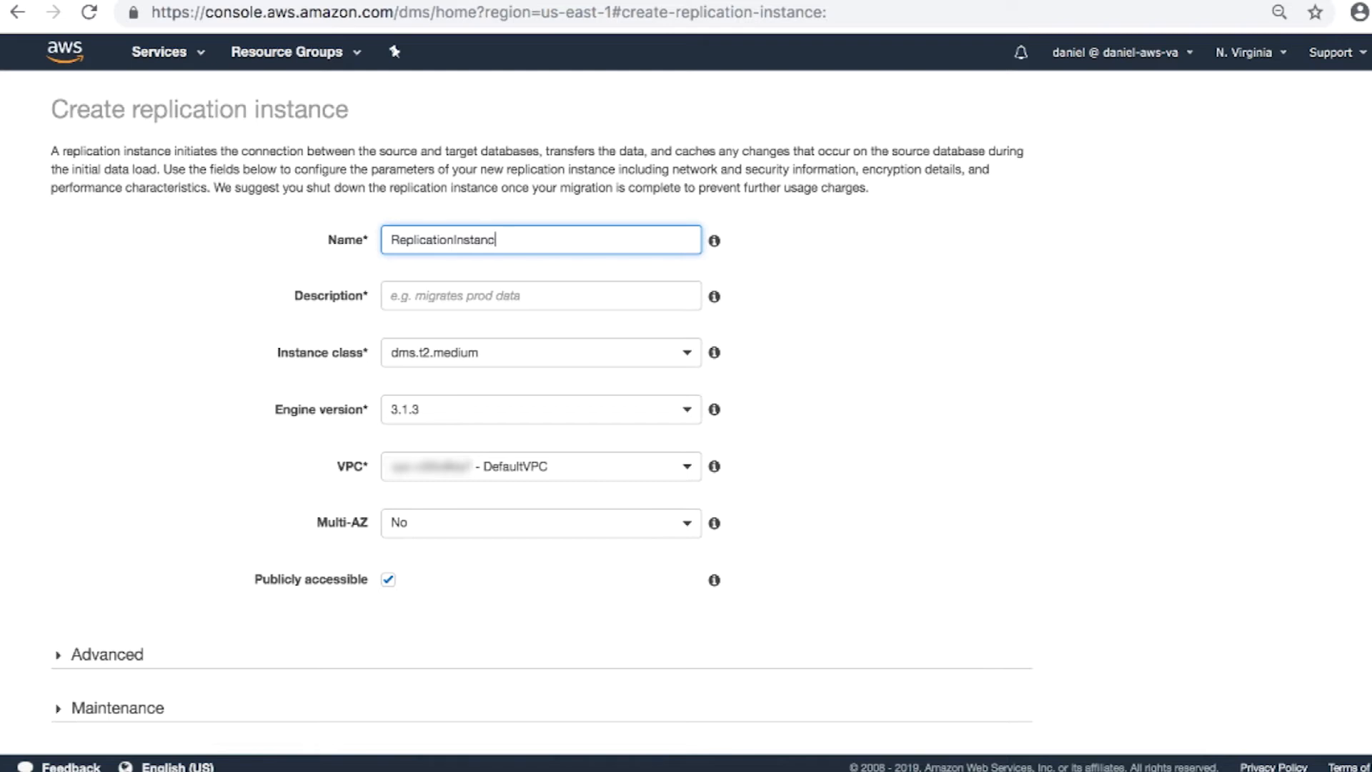
{"action": "type", "text": "e1"}
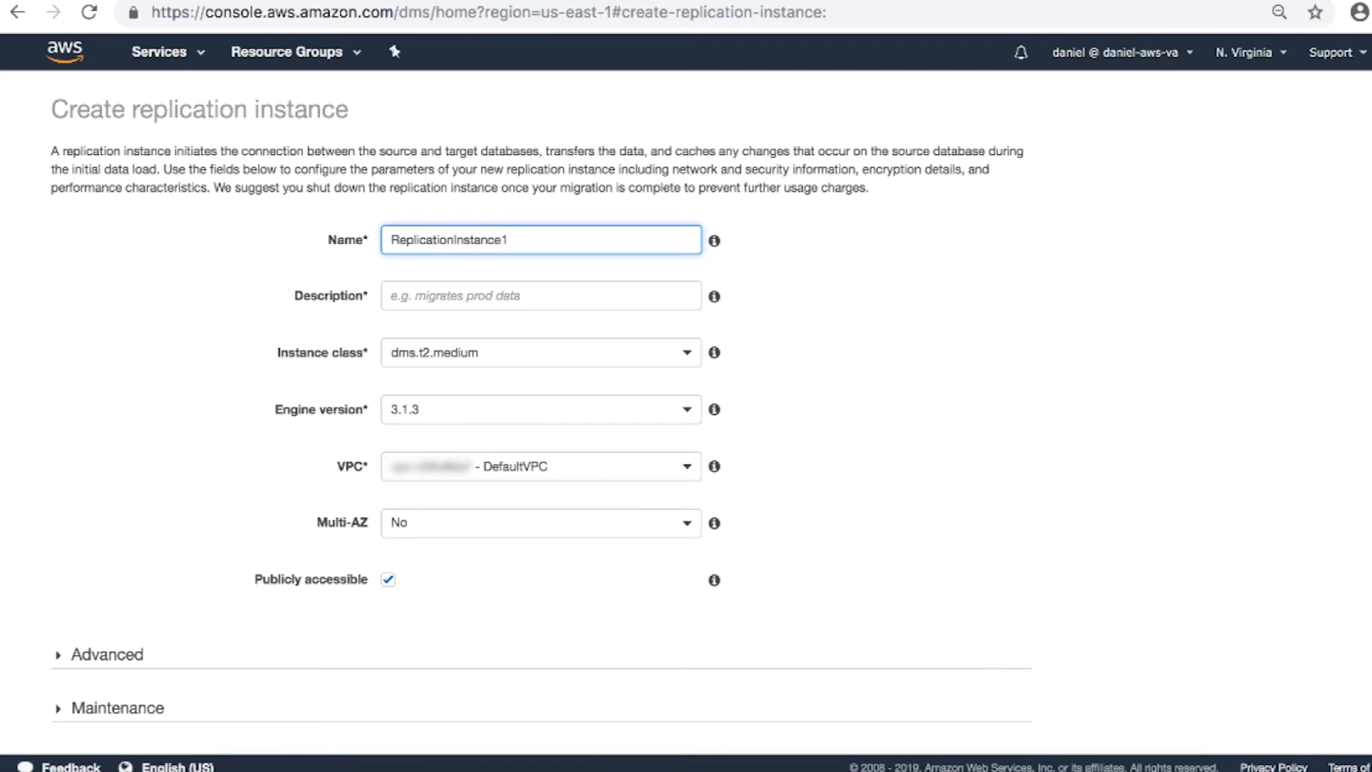
Give the instance the description 'My first Replication Instance'.
{"action": "left_click", "coordinate": [540, 295]}
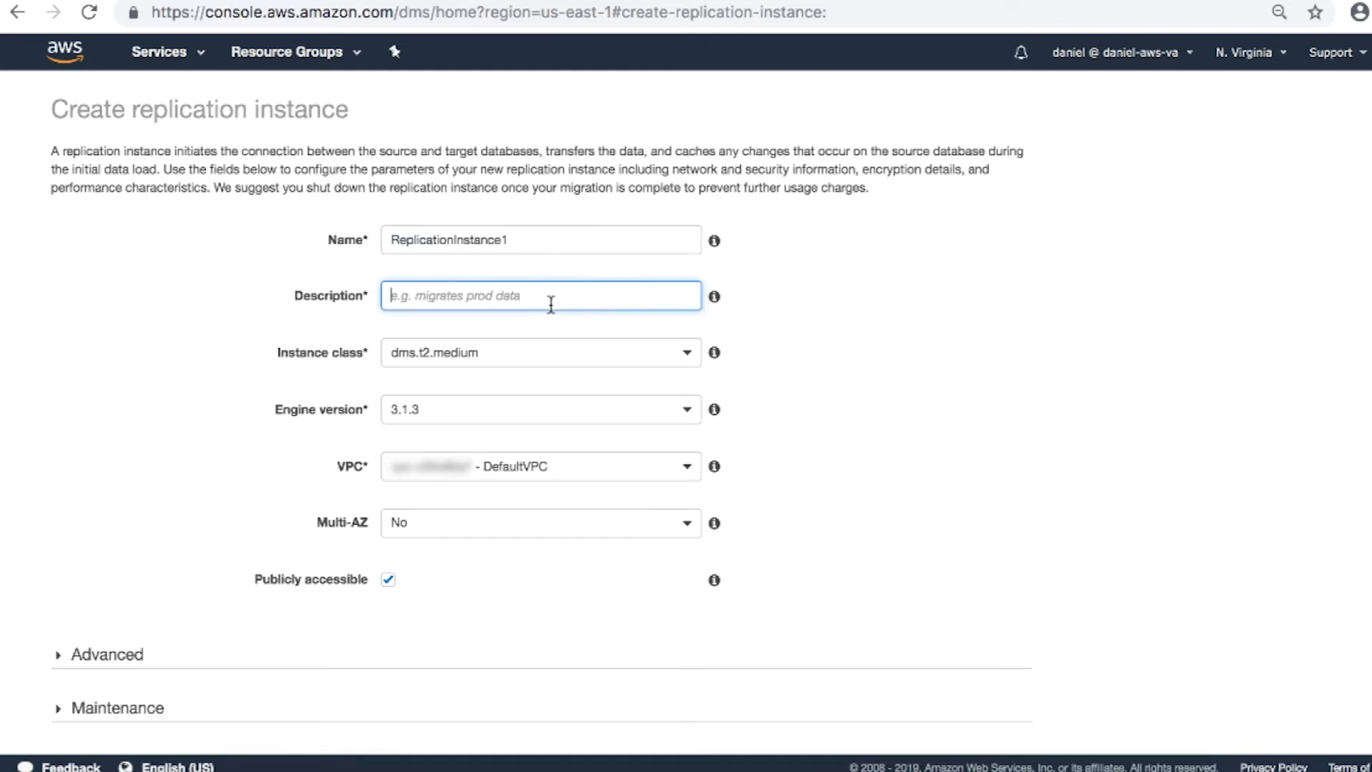
{"action": "type", "text": "My"}
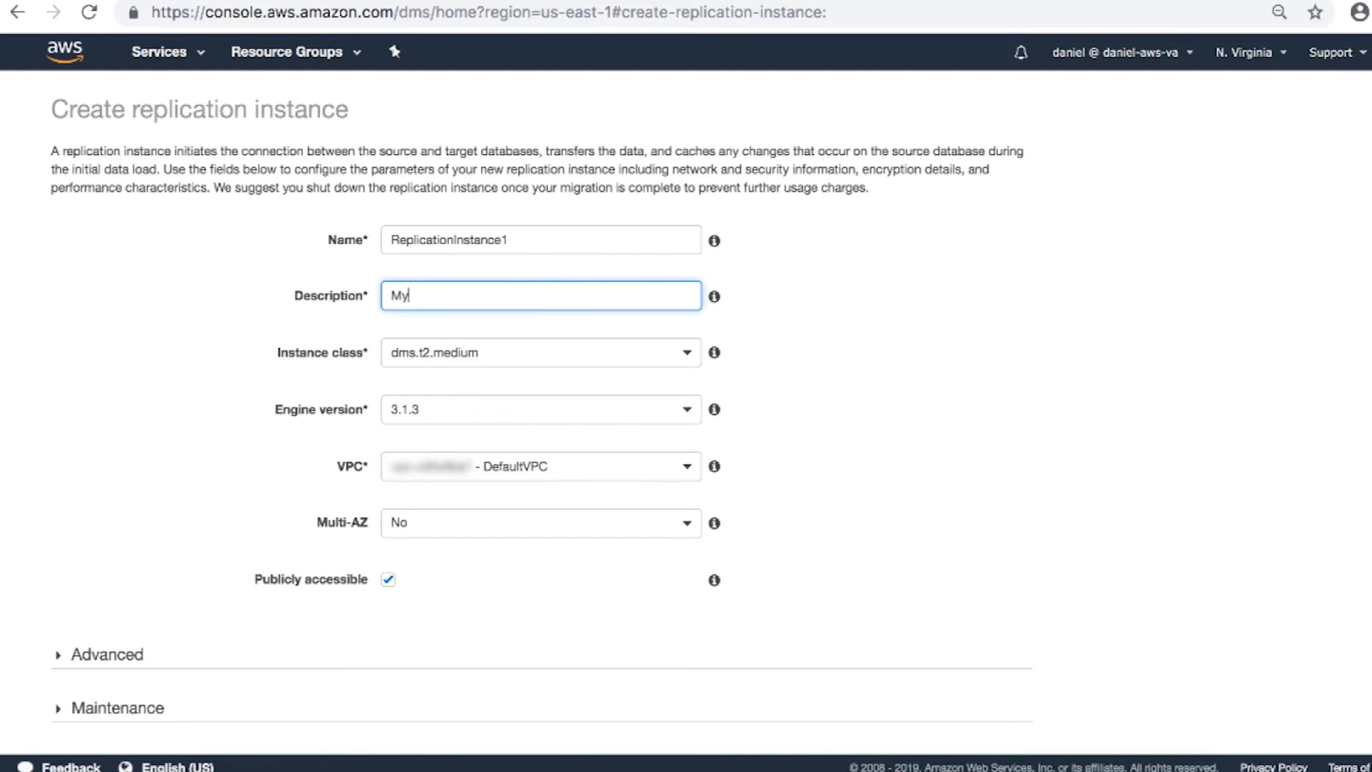
{"action": "type", "text": "first"}
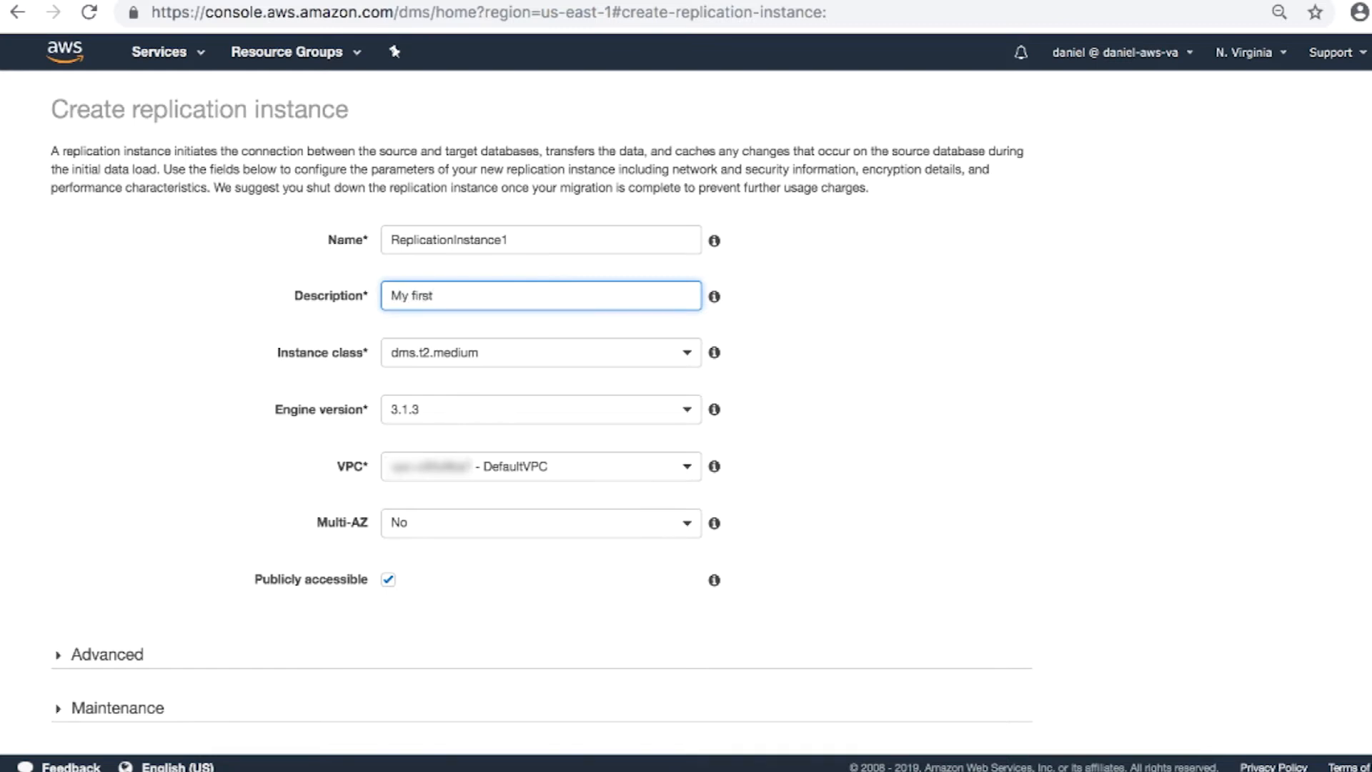
{"action": "type", "text": "Replication Instance"}
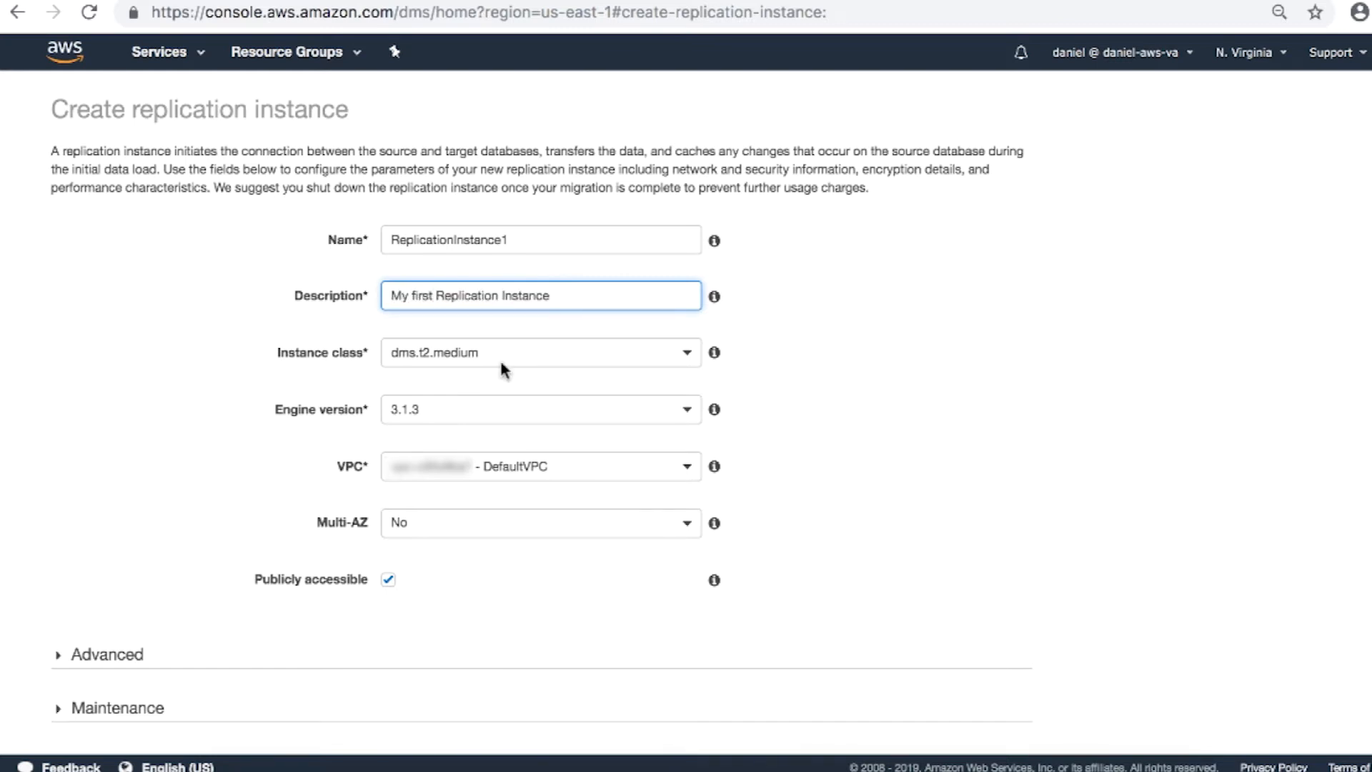
Choose dms.c4.large from the Instance class dropdown.
{"action": "left_click", "coordinate": [685, 352]}
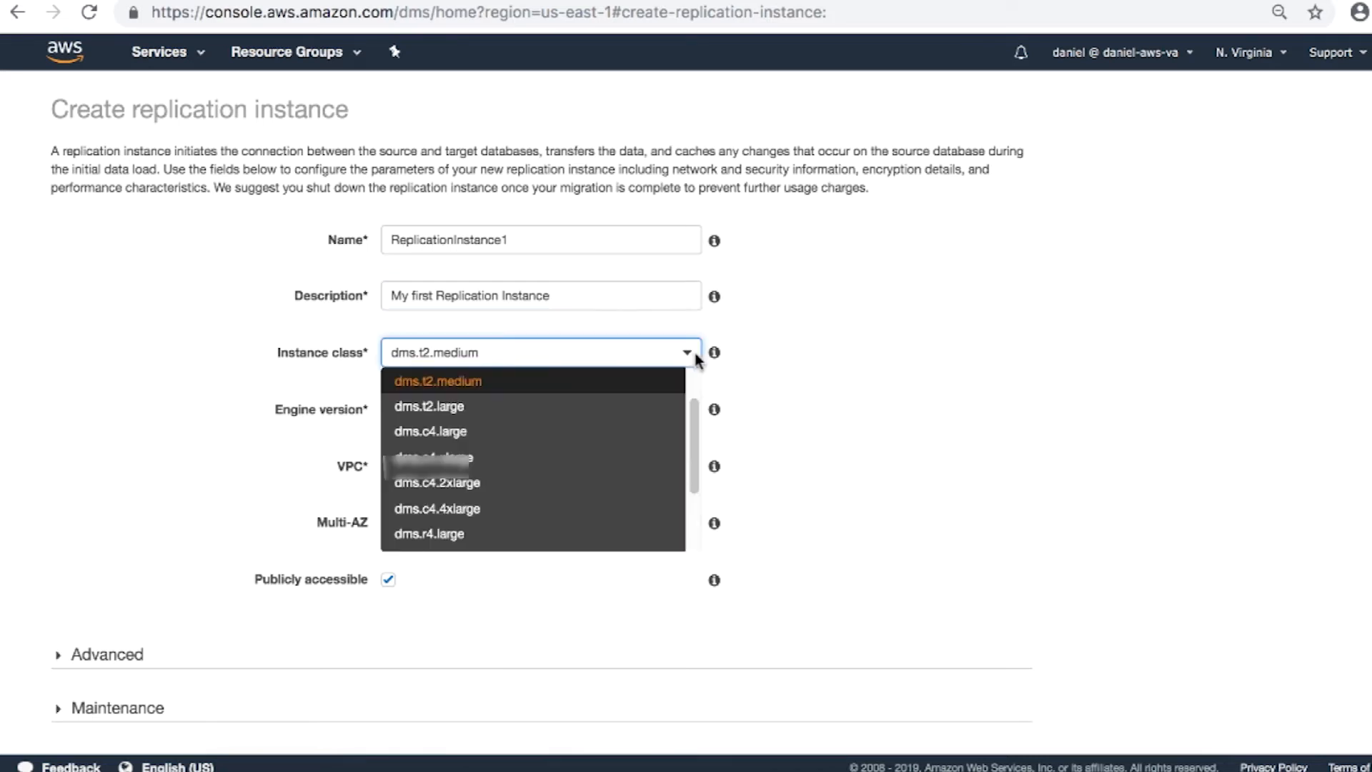
{"action": "left_click", "coordinate": [430, 431]}
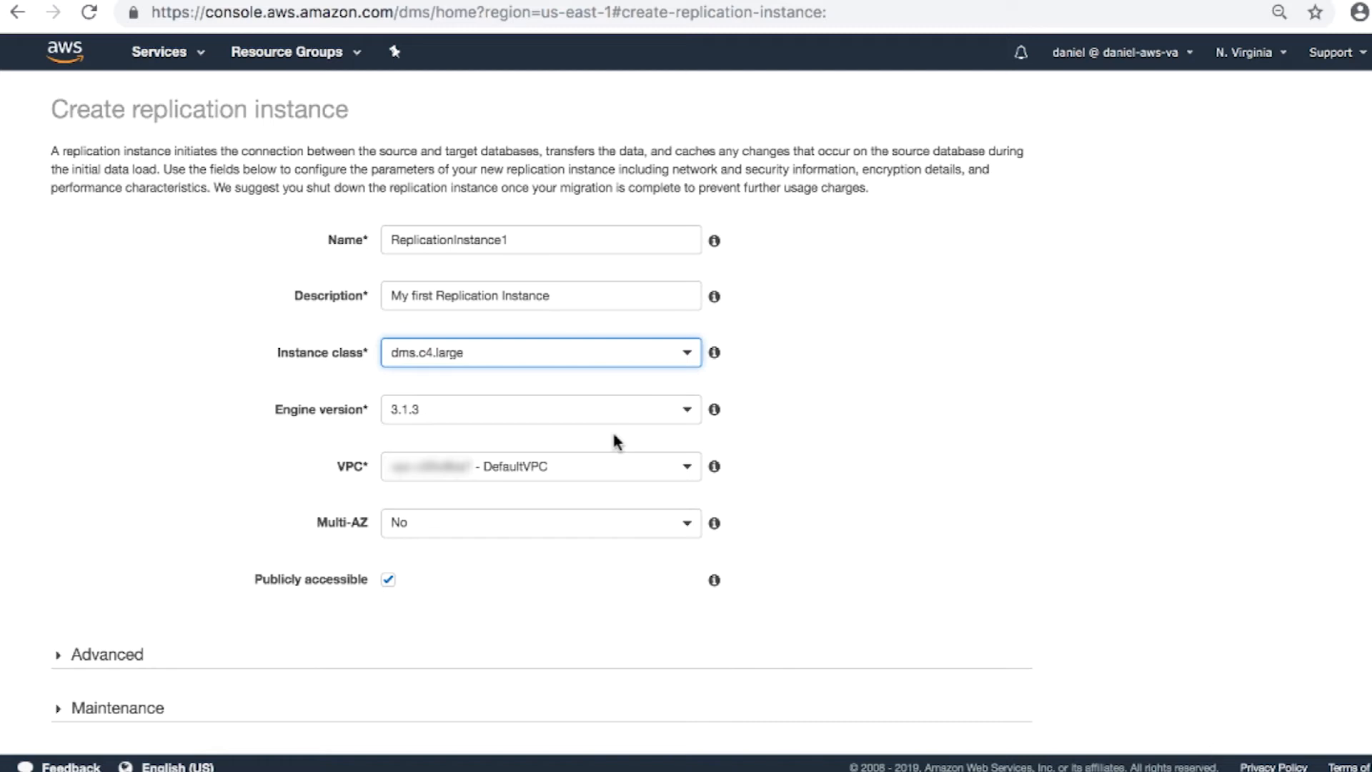
{"action": "mouse_move", "coordinate": [625, 437]}
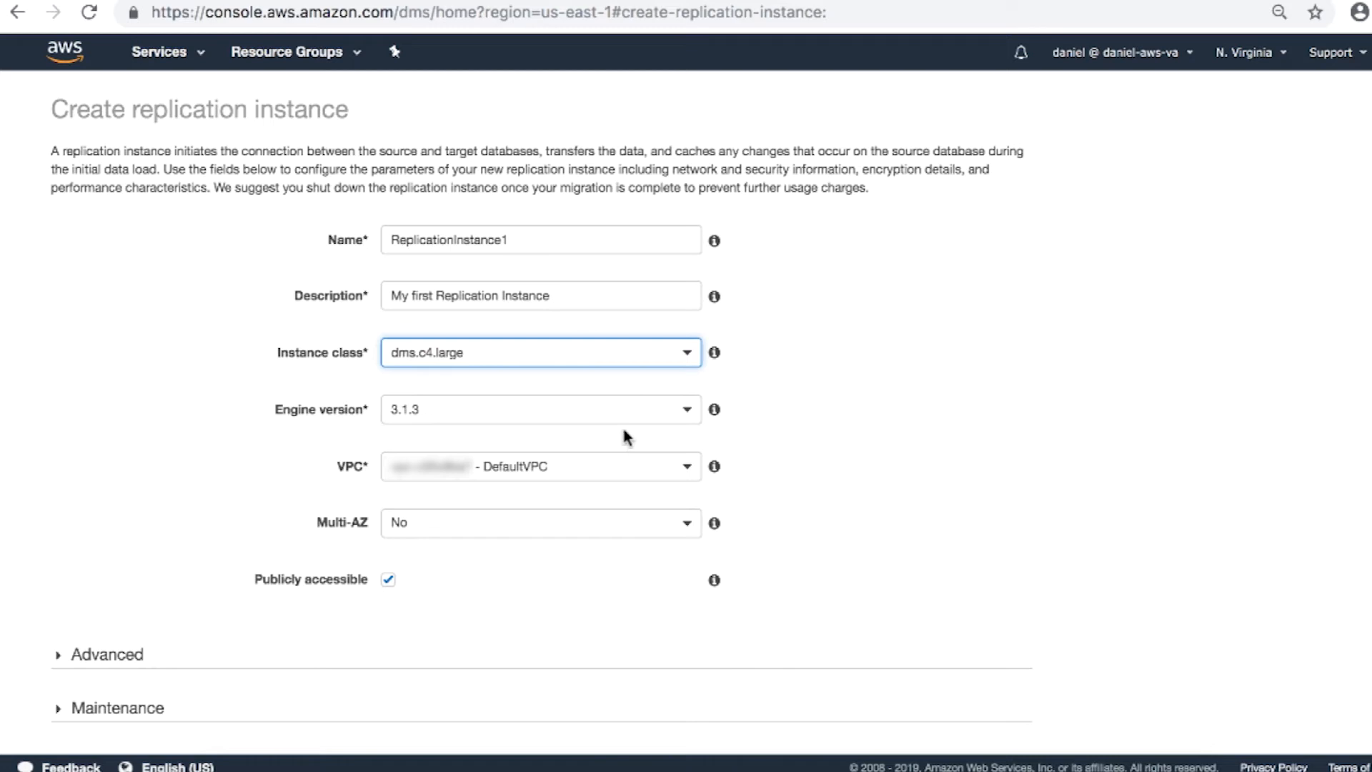
{"action": "mouse_move", "coordinate": [658, 426]}
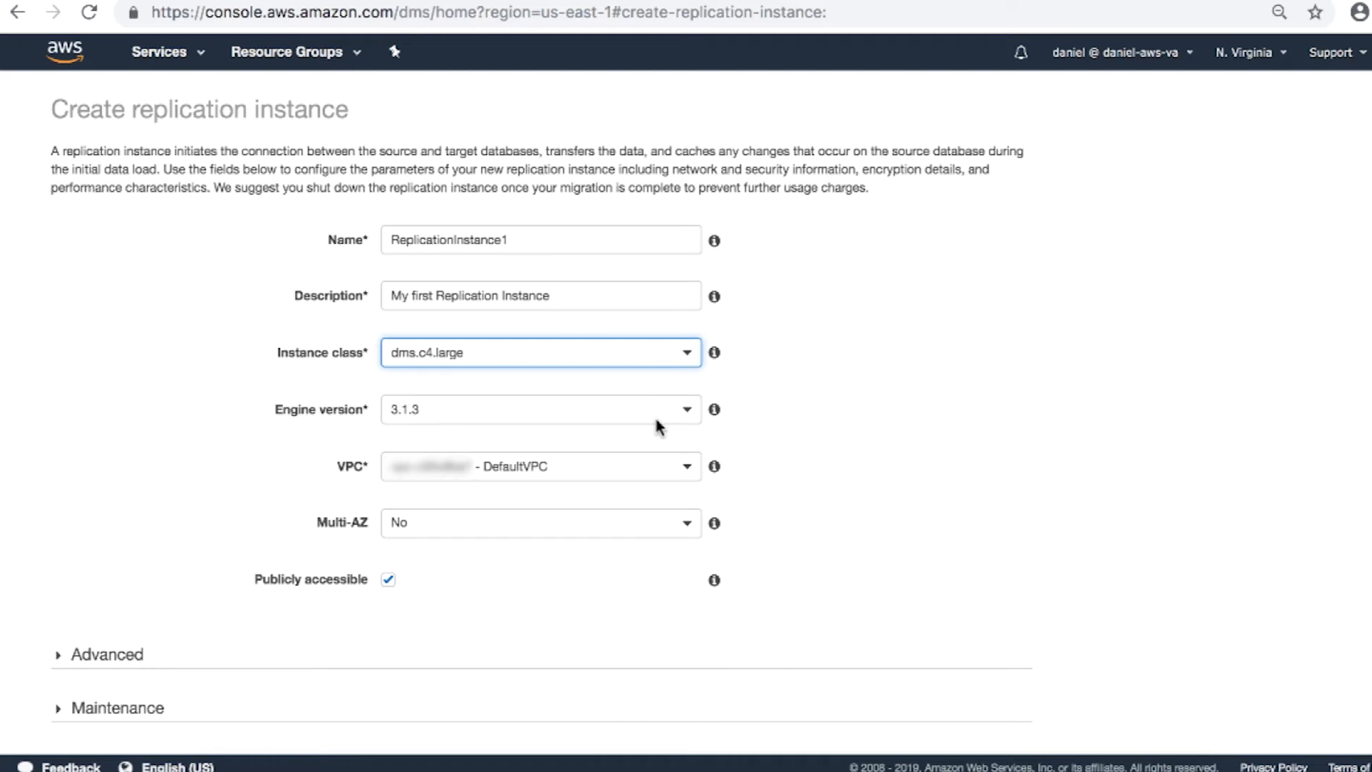
{"action": "mouse_move", "coordinate": [683, 437]}
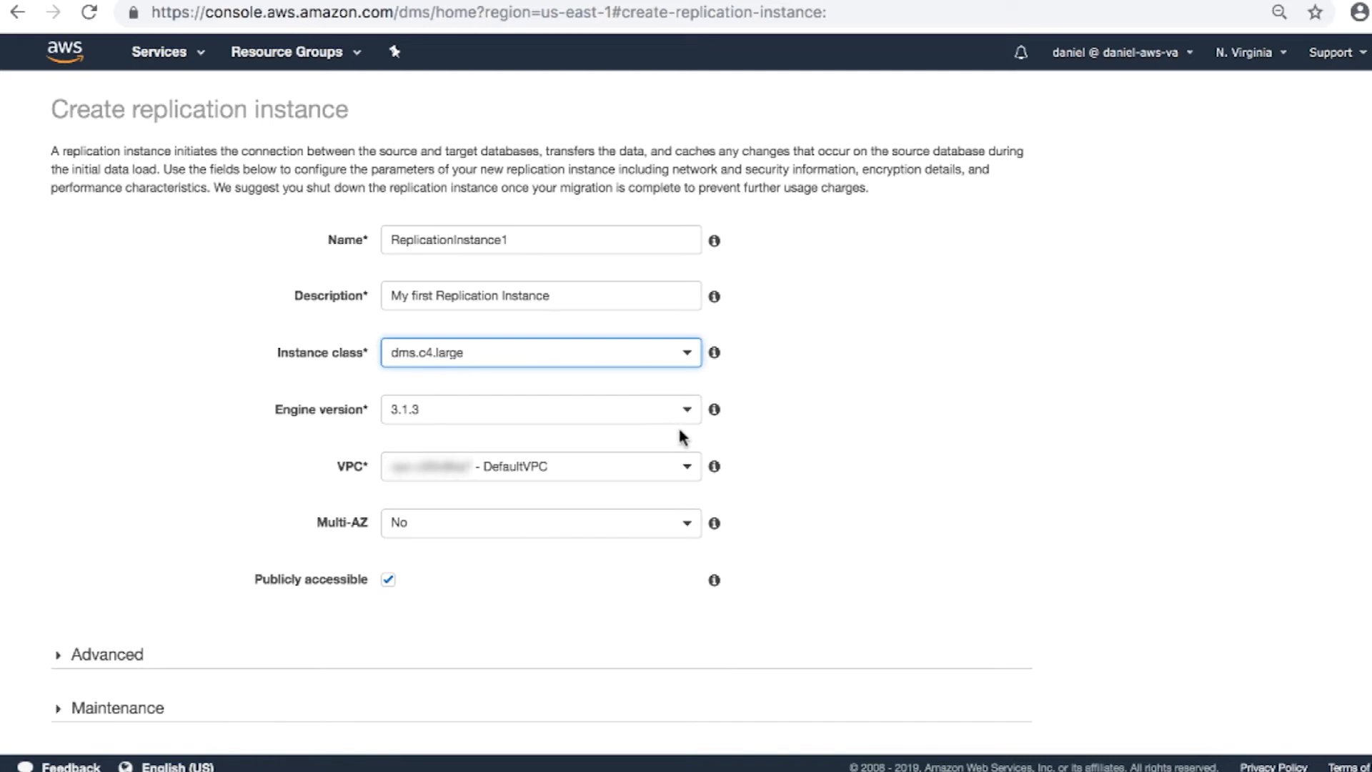
{"action": "mouse_move", "coordinate": [694, 473]}
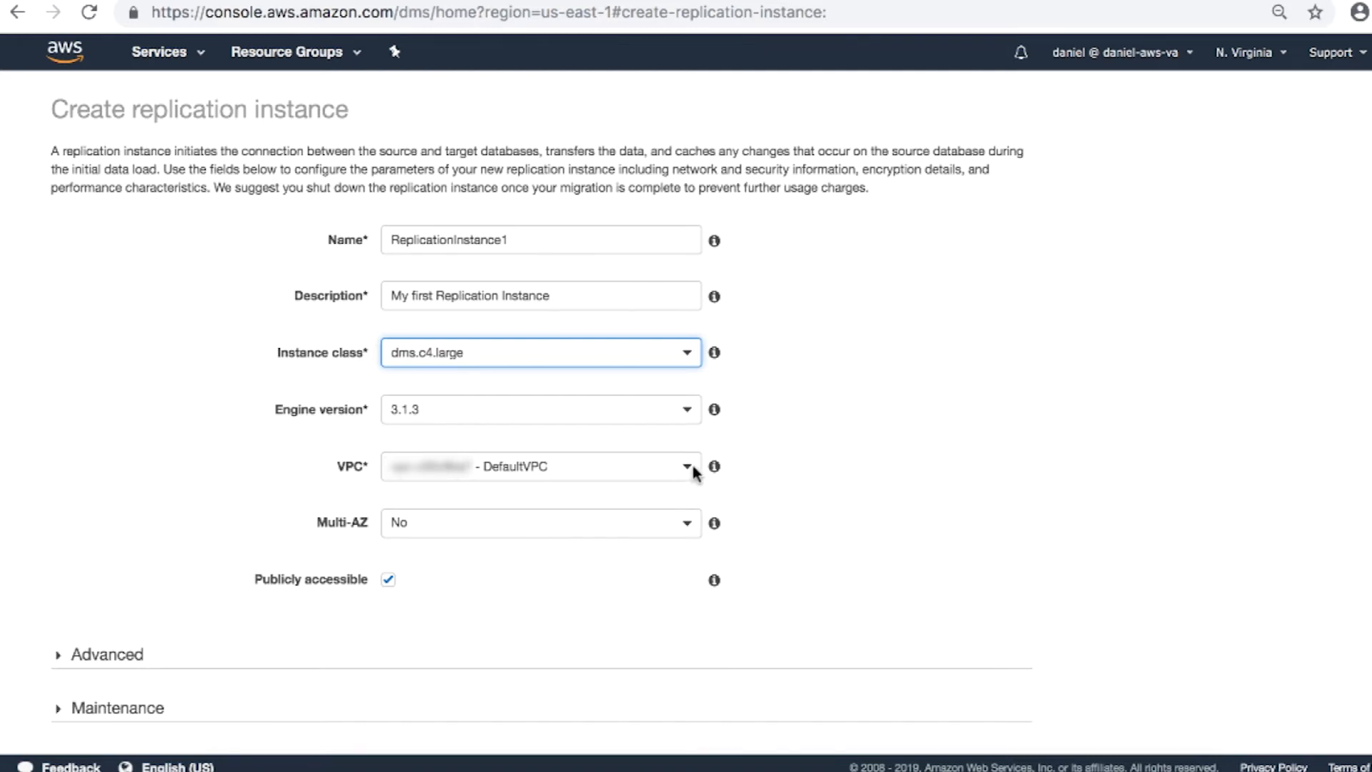
Keep the default VPC, no Multi-AZ and public access, then expand Advanced showing 100 GB storage.
{"action": "left_click", "coordinate": [540, 465]}
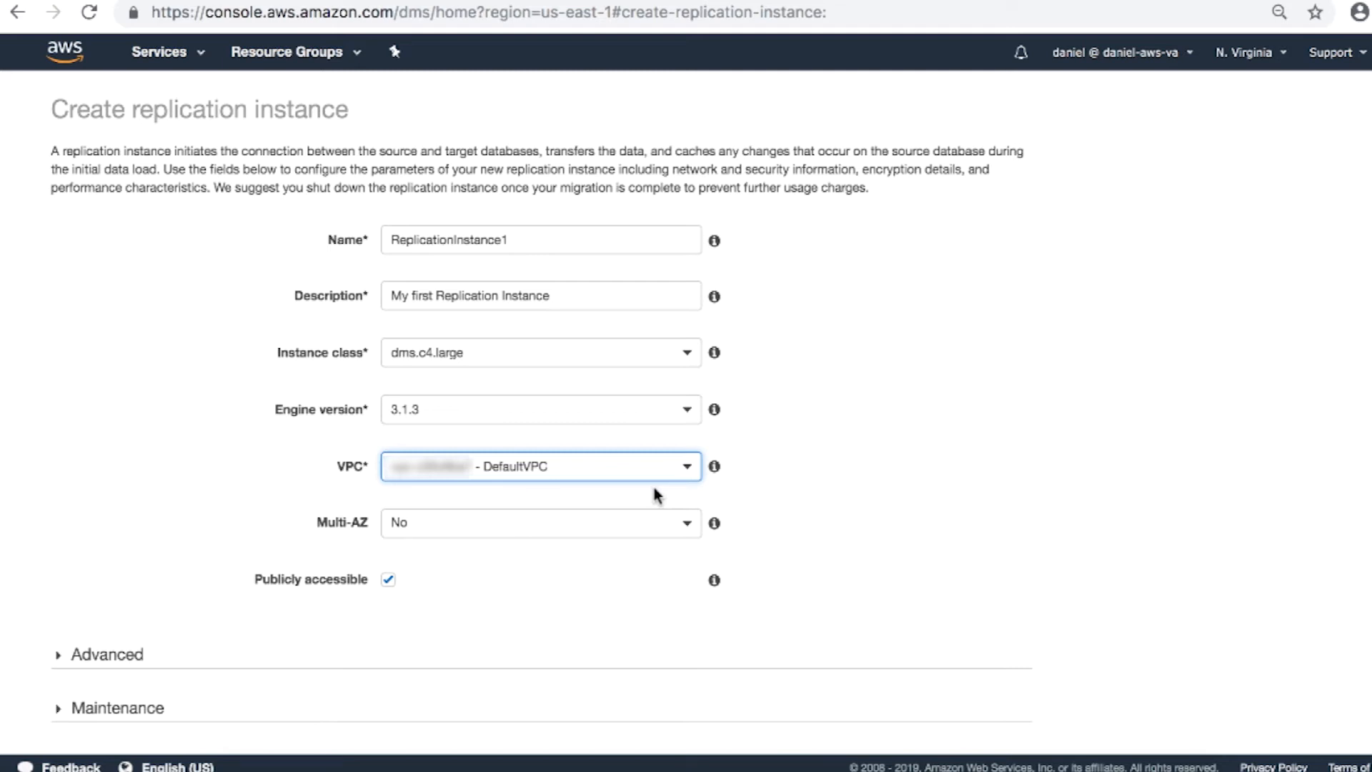
{"action": "mouse_move", "coordinate": [699, 477]}
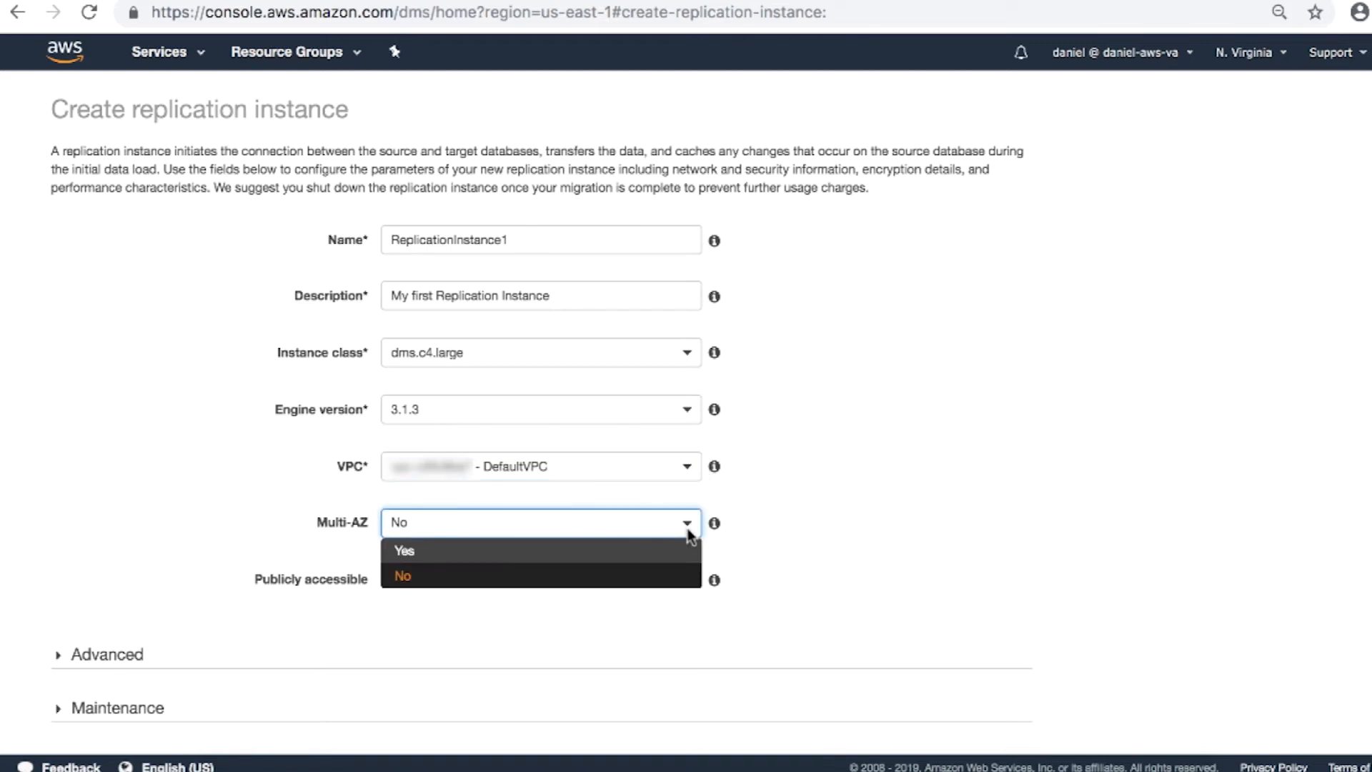
{"action": "left_click", "coordinate": [402, 576]}
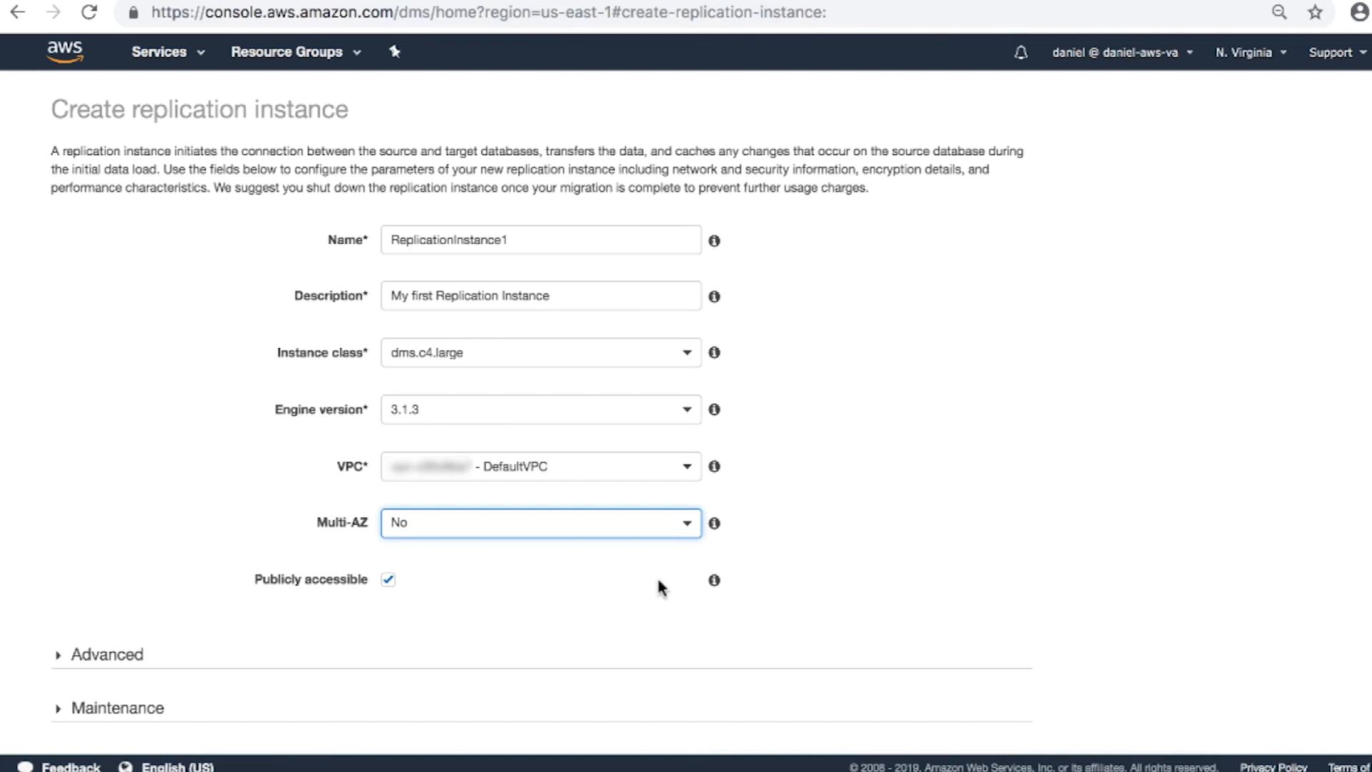
{"action": "mouse_move", "coordinate": [681, 592]}
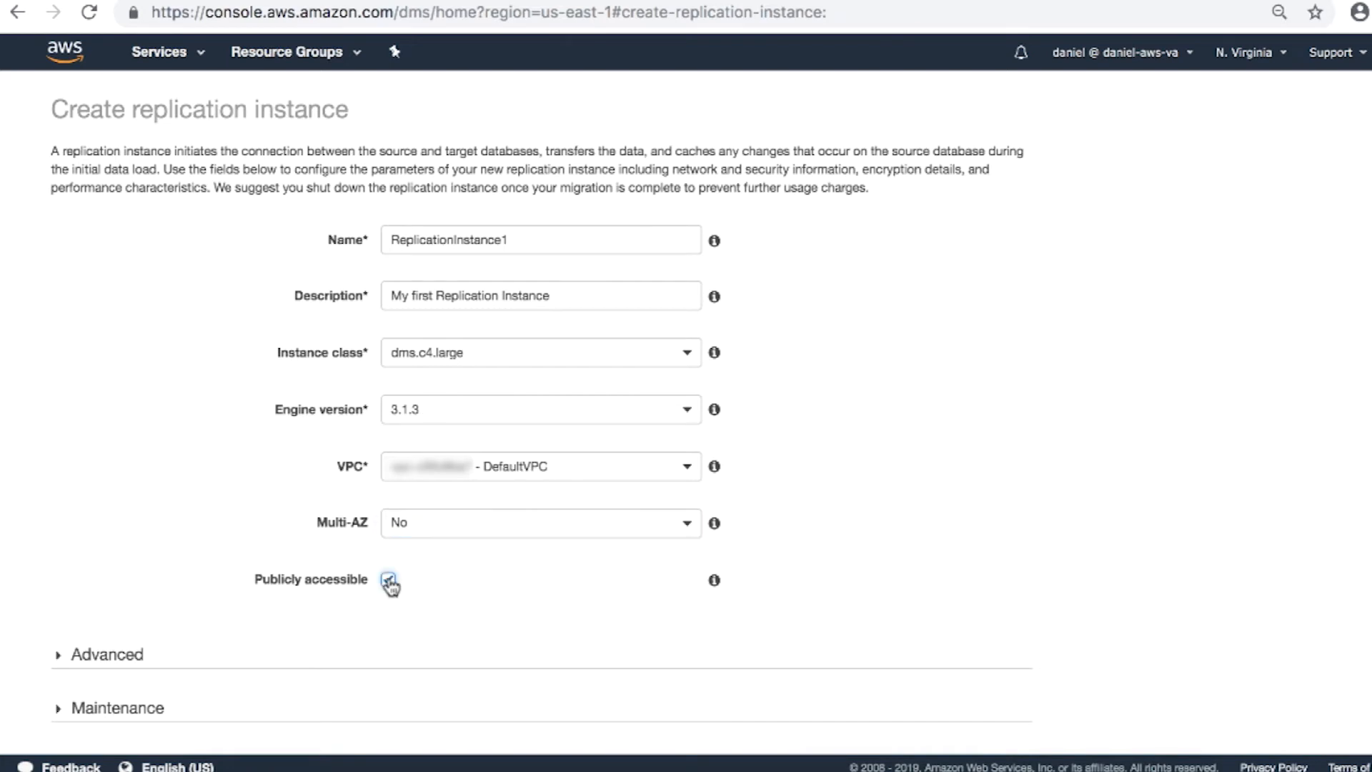
{"action": "left_click", "coordinate": [389, 580]}
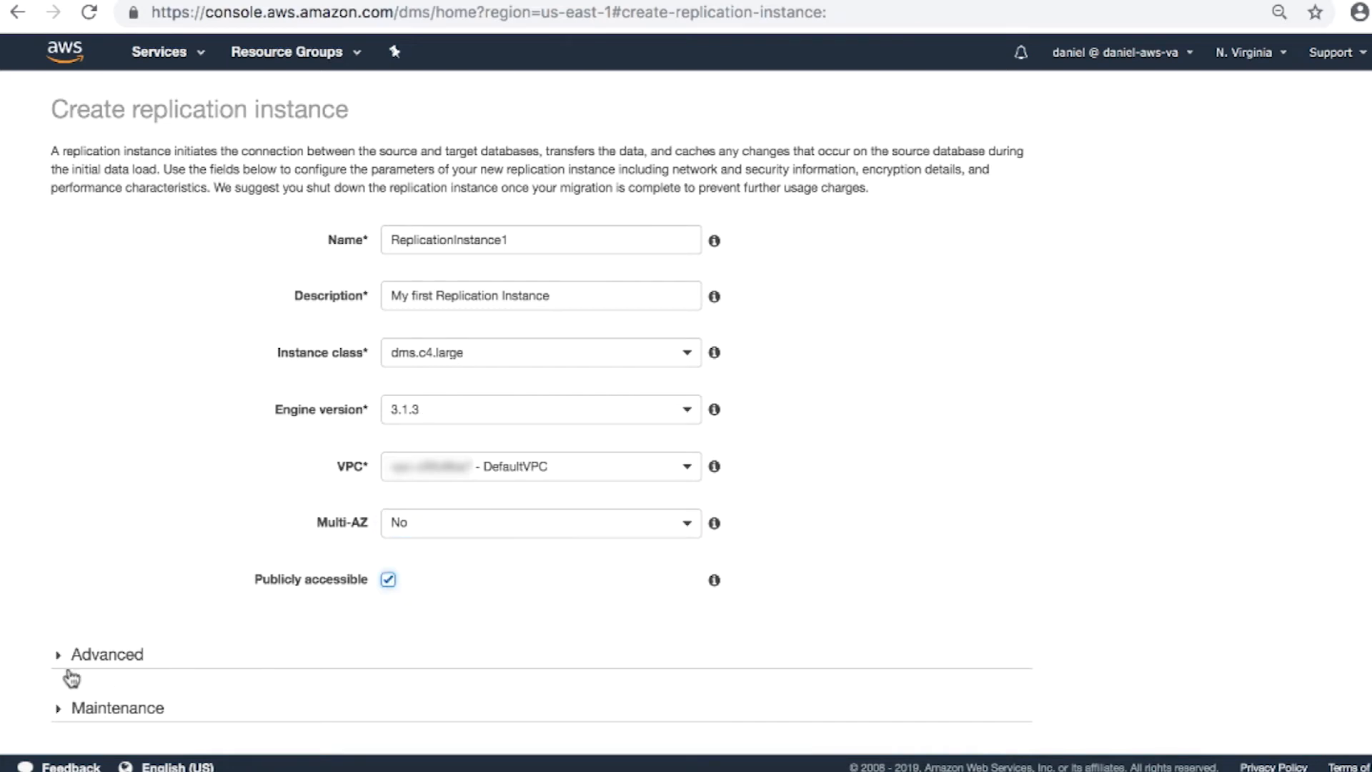
{"action": "left_click", "coordinate": [105, 654]}
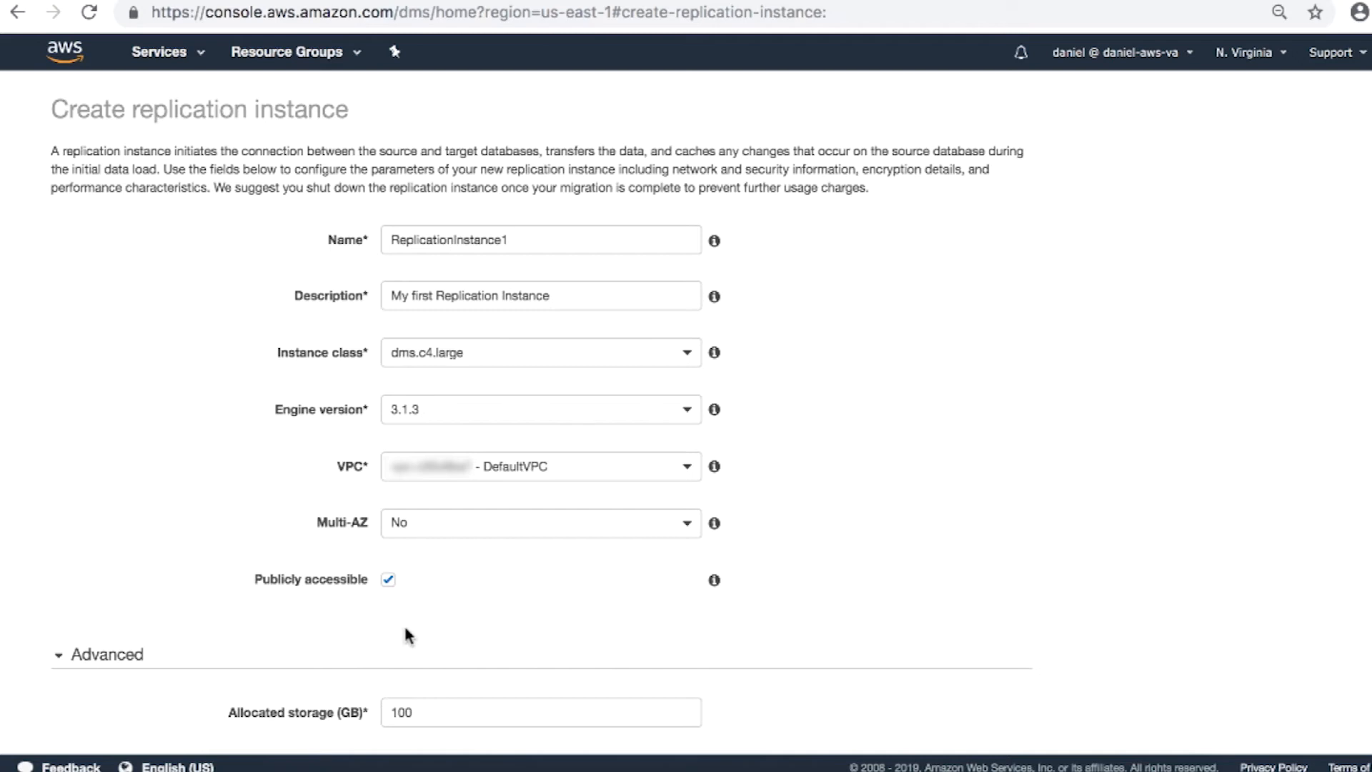
{"action": "scroll", "scroll_direction": "down", "scroll_amount": 3}
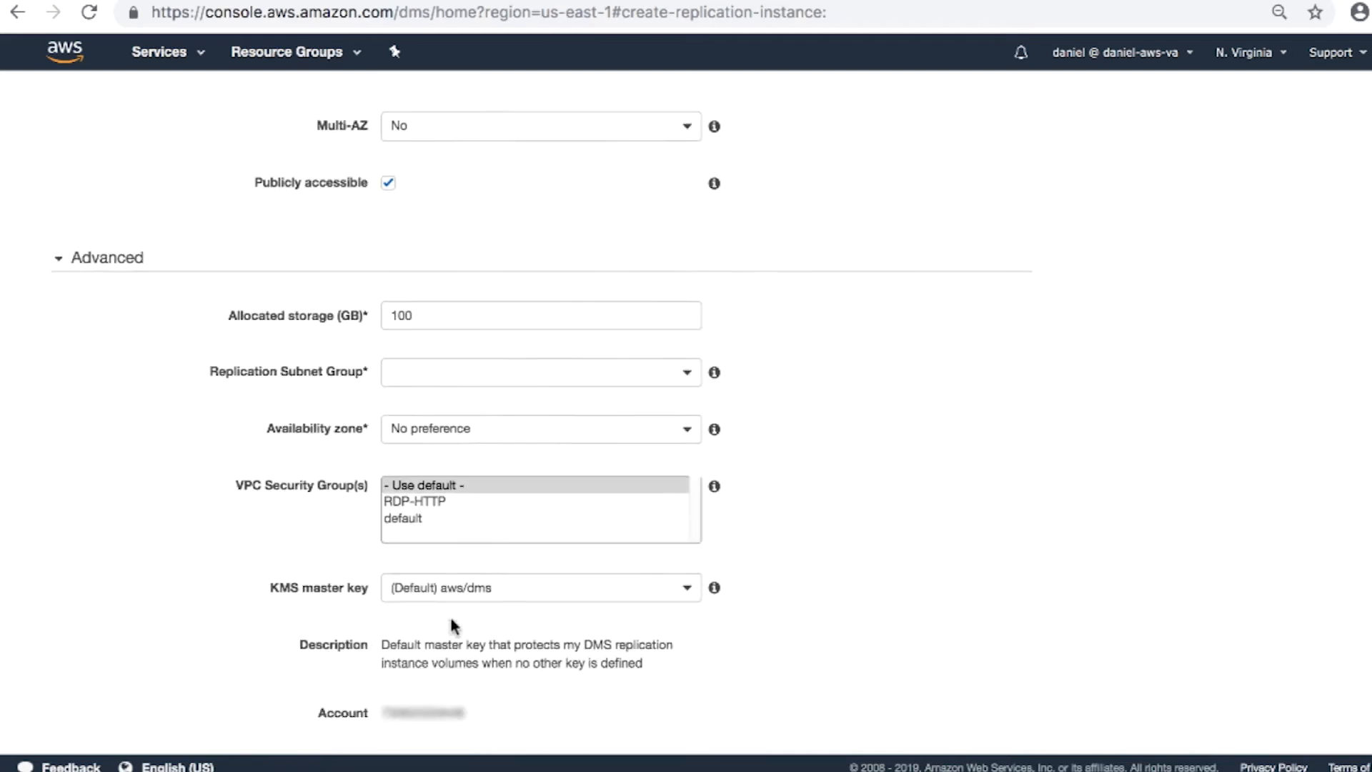
{"action": "scroll", "scroll_direction": "down", "scroll_amount": 3}
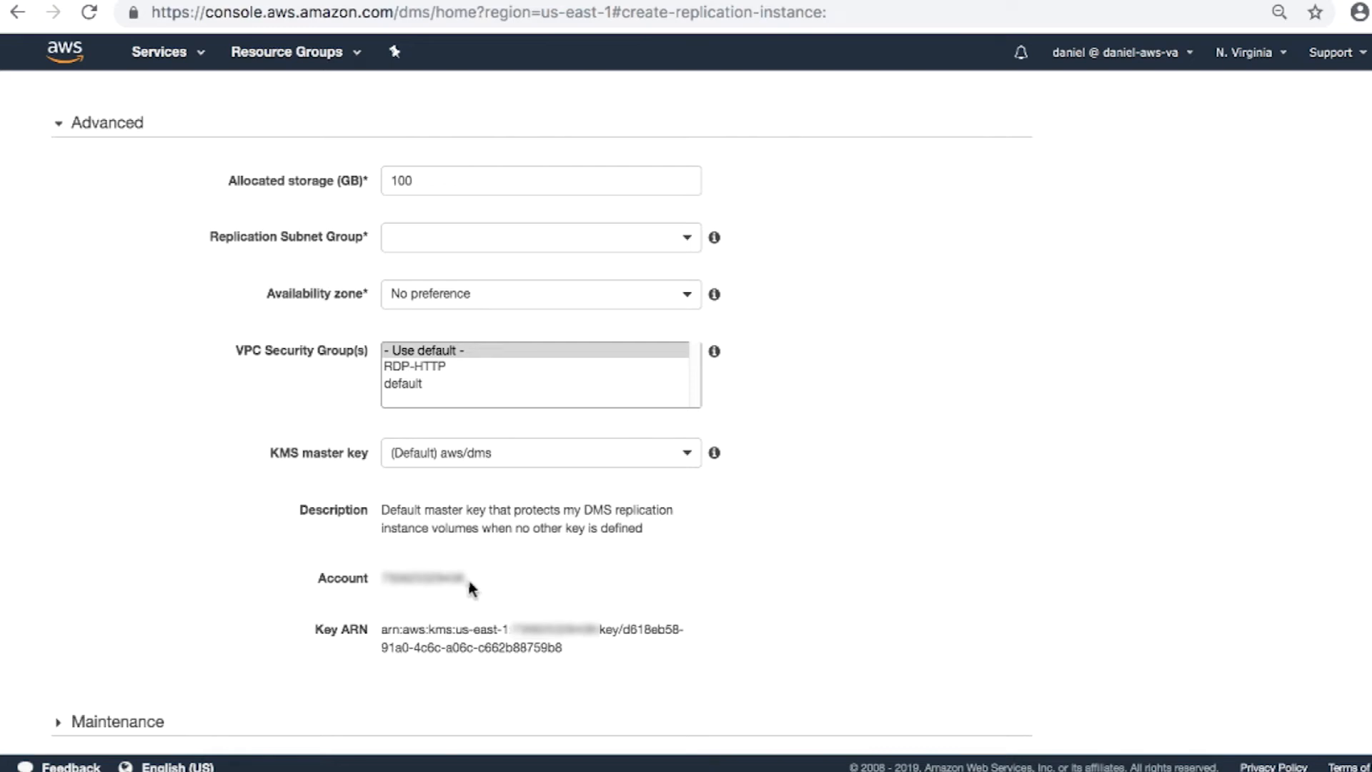
{"action": "mouse_move", "coordinate": [526, 206]}
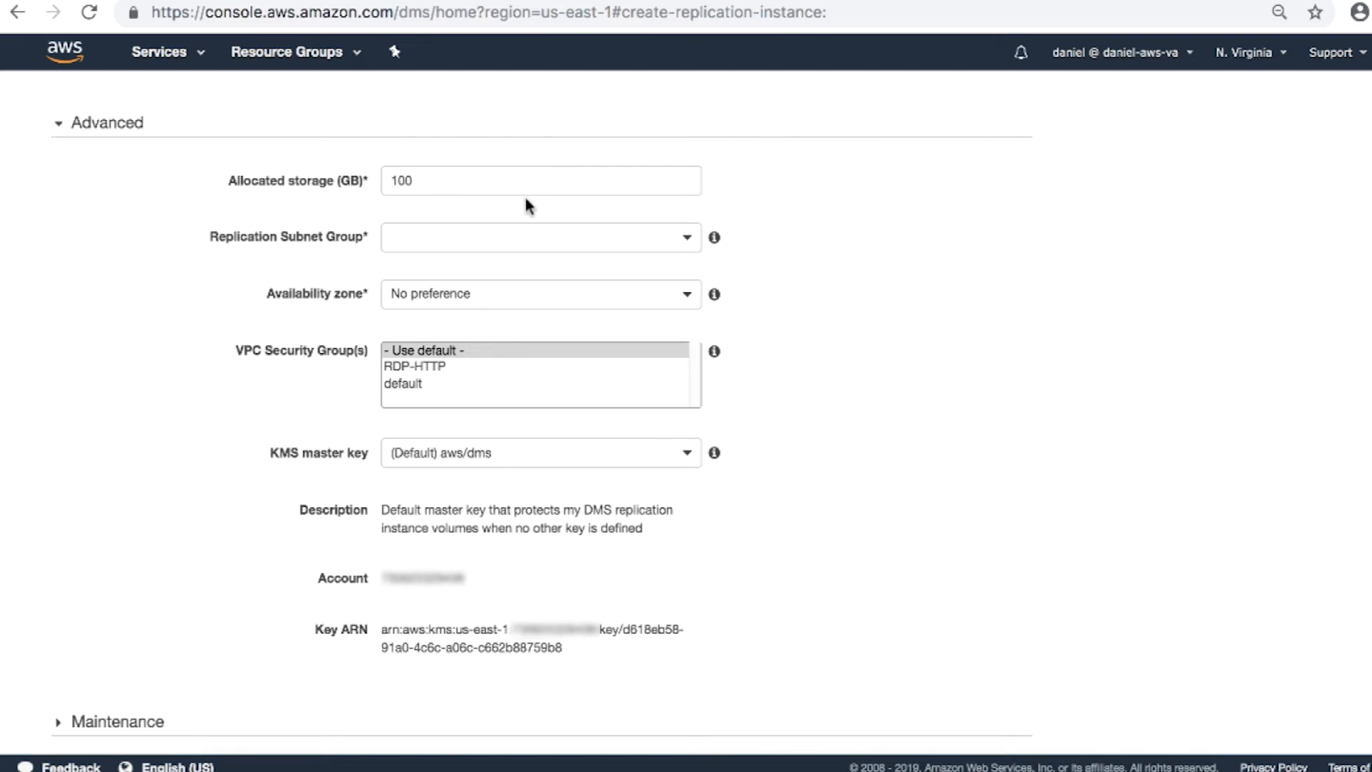
{"action": "mouse_move", "coordinate": [521, 210]}
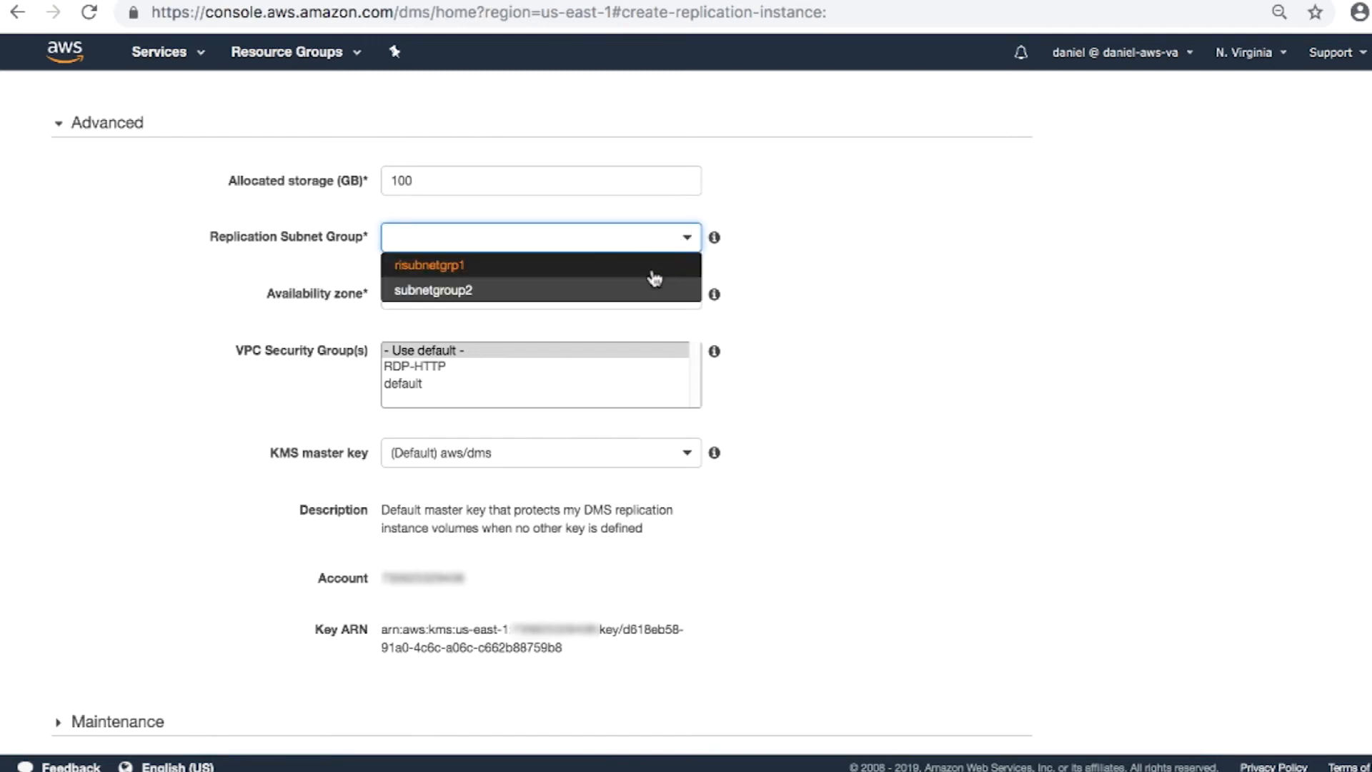
Use subnetgroup2, no availability zone preference, and the RDP-HTTP security group.
{"action": "left_click", "coordinate": [433, 290]}
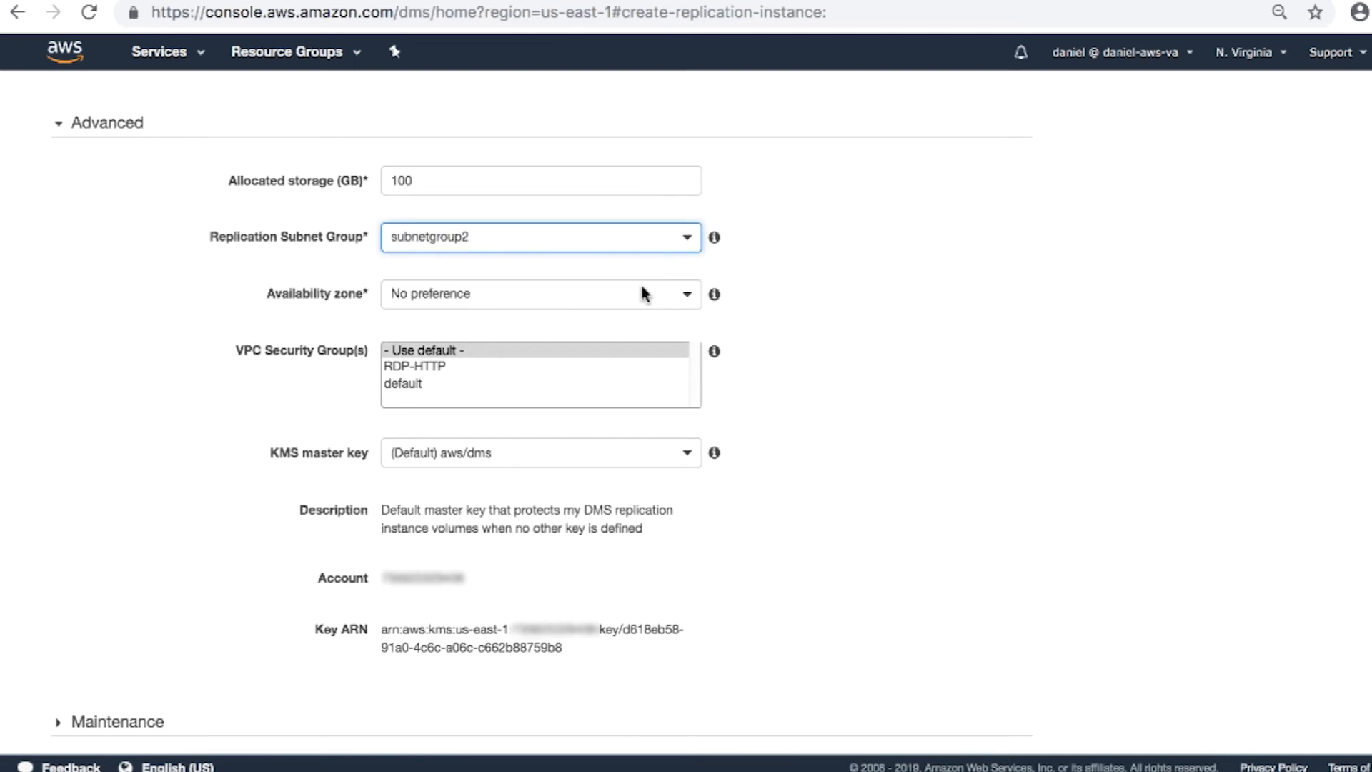
{"action": "mouse_move", "coordinate": [686, 295]}
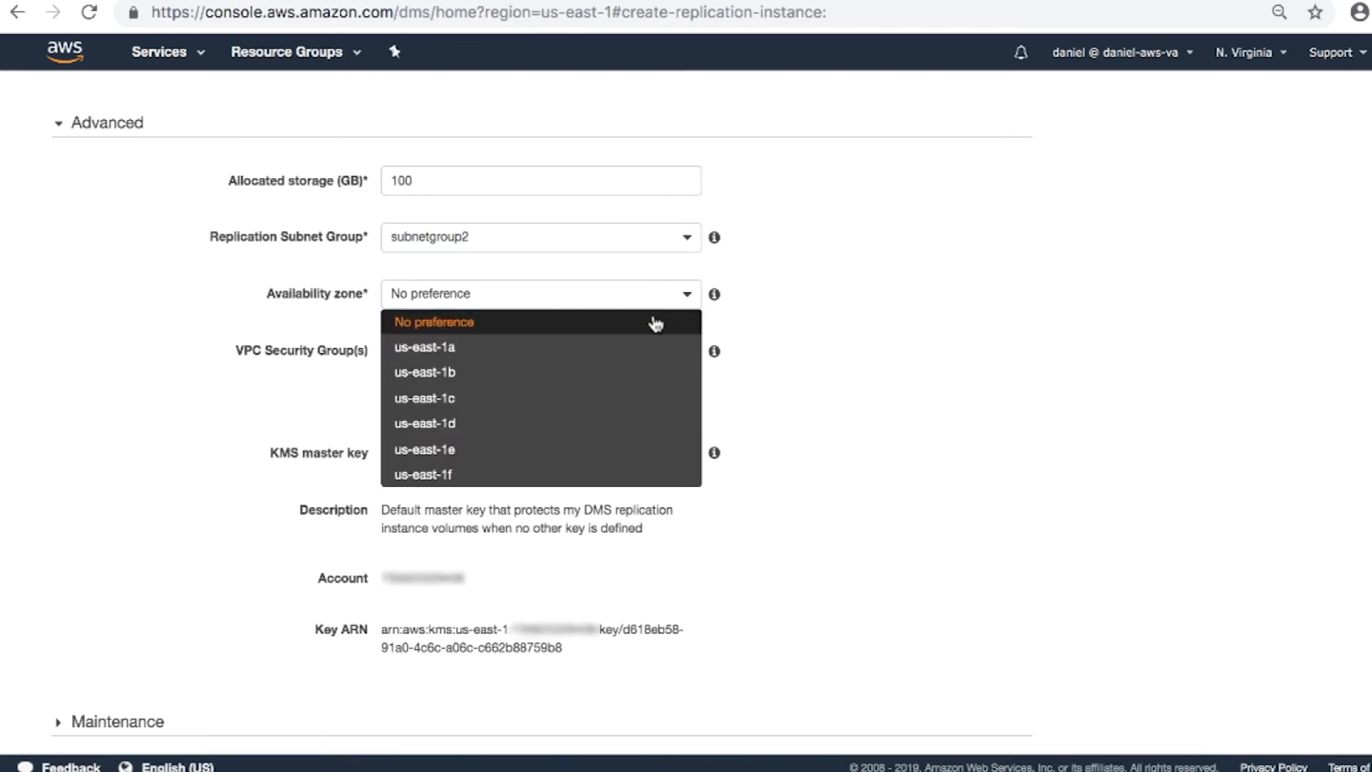
{"action": "left_click", "coordinate": [434, 321]}
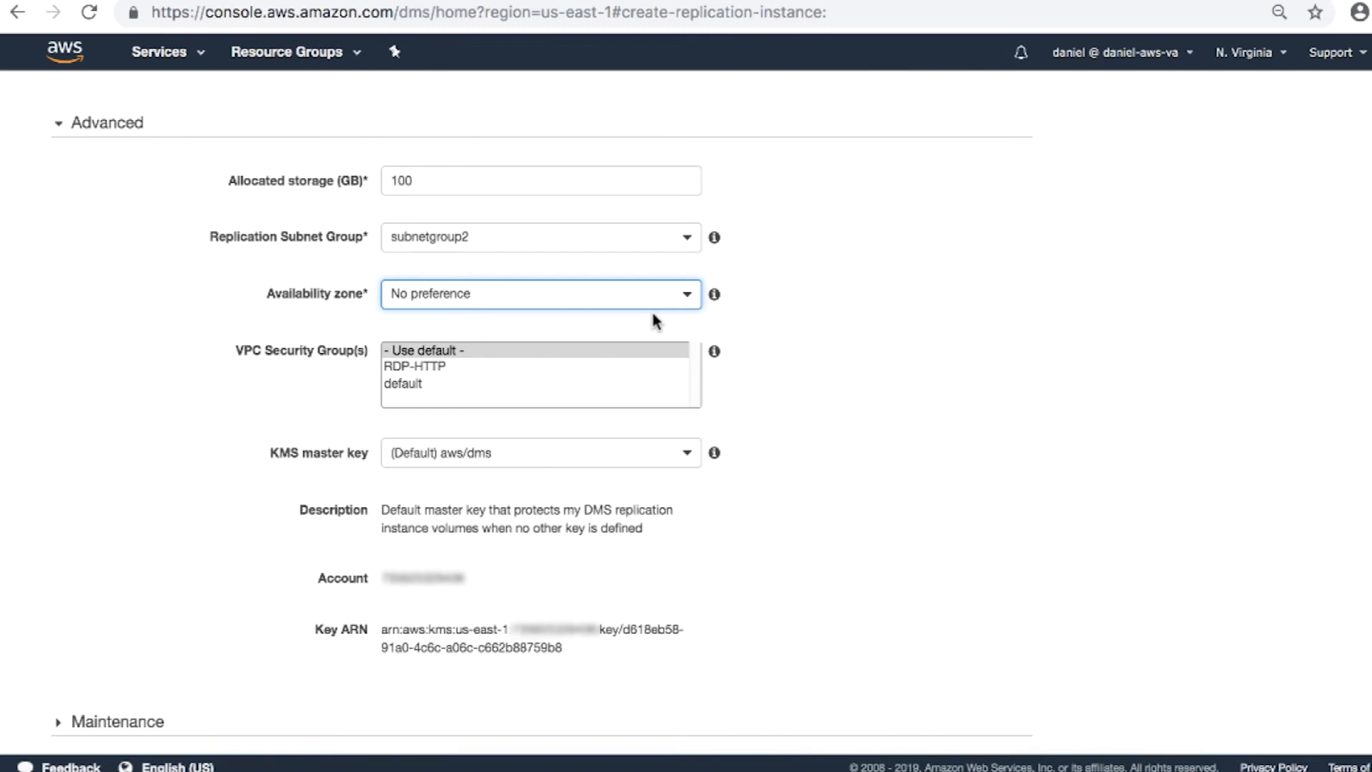
{"action": "mouse_move", "coordinate": [553, 384]}
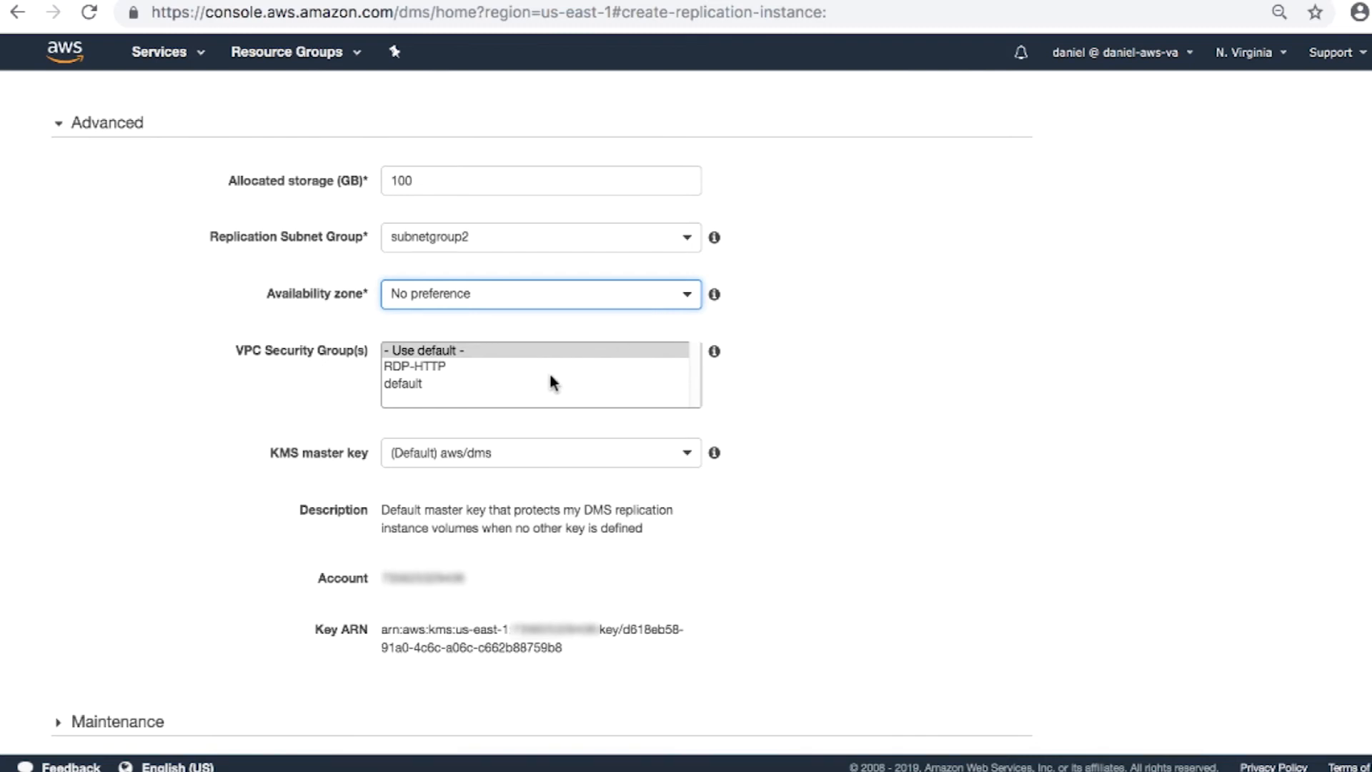
{"action": "left_click", "coordinate": [416, 366]}
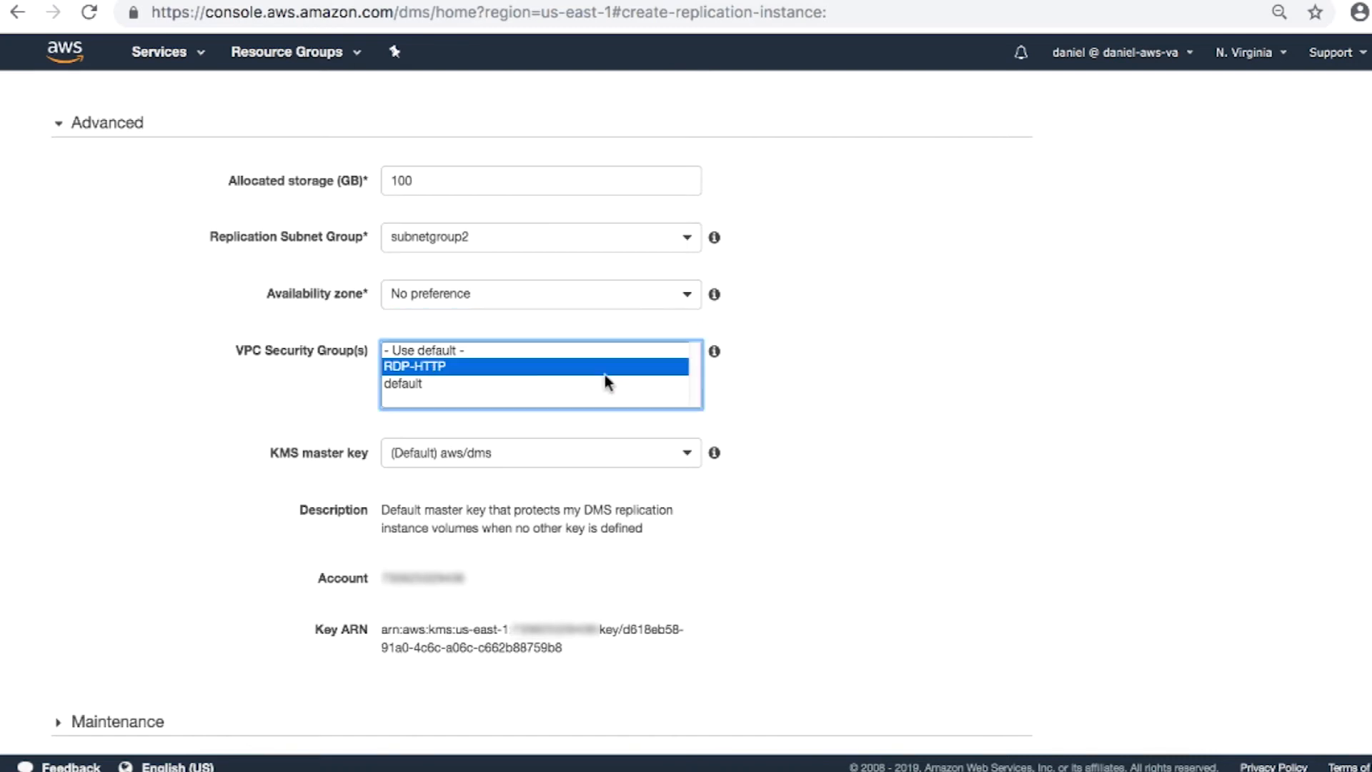
{"action": "mouse_move", "coordinate": [577, 367]}
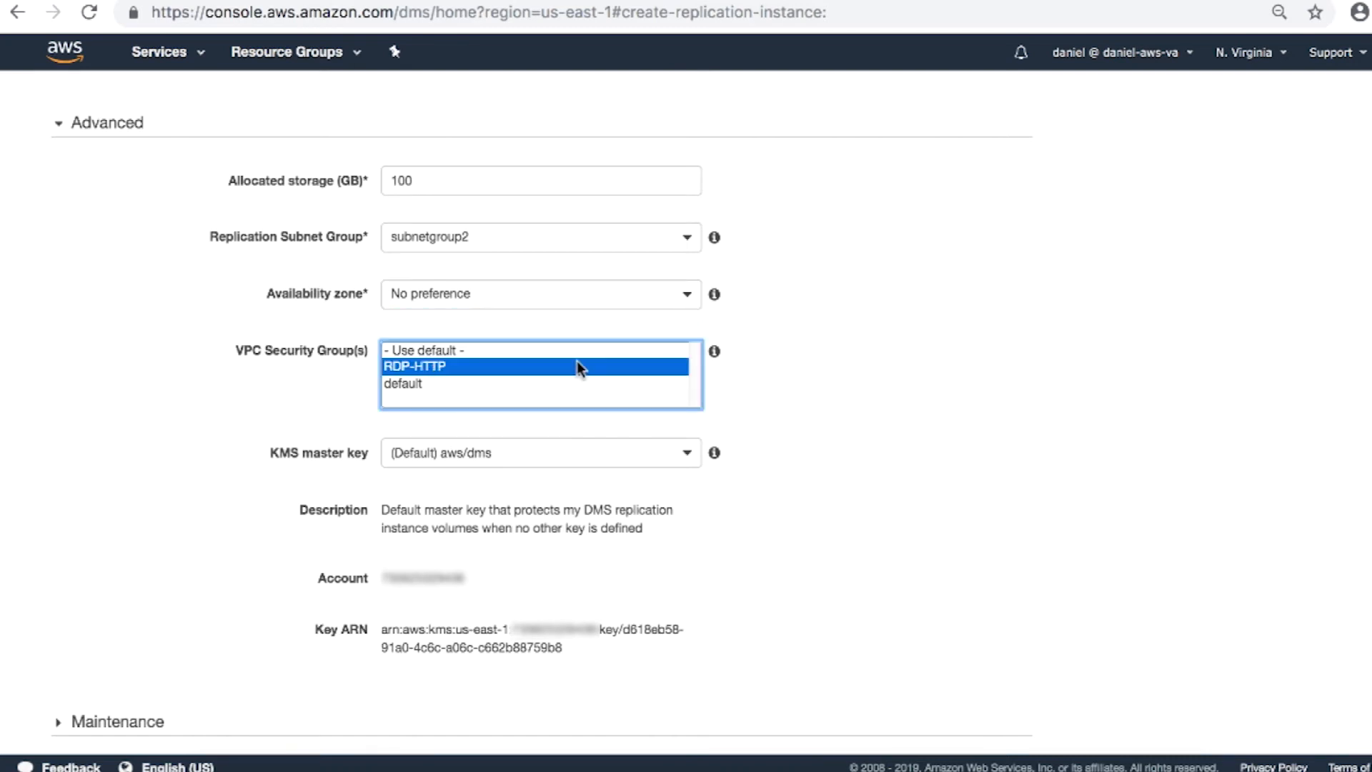
{"action": "mouse_move", "coordinate": [412, 440]}
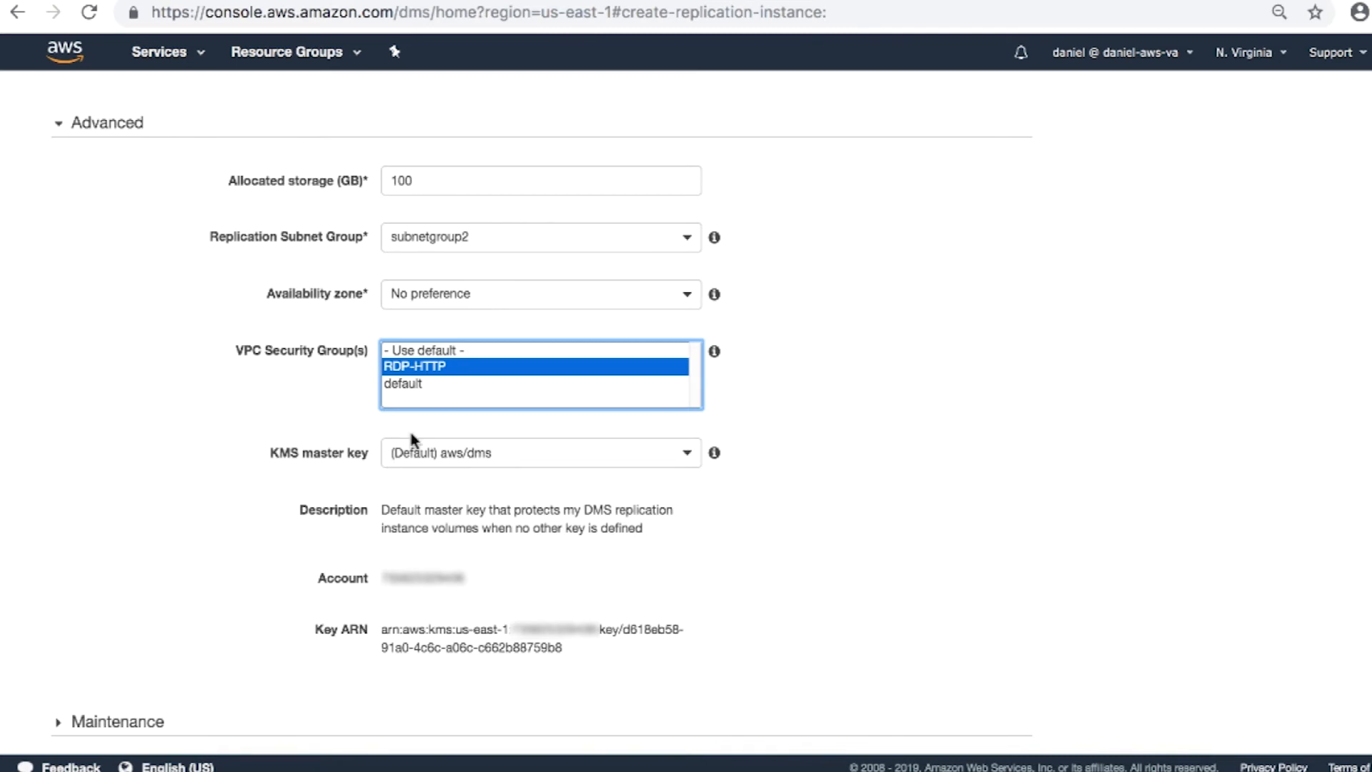
{"action": "mouse_move", "coordinate": [511, 456]}
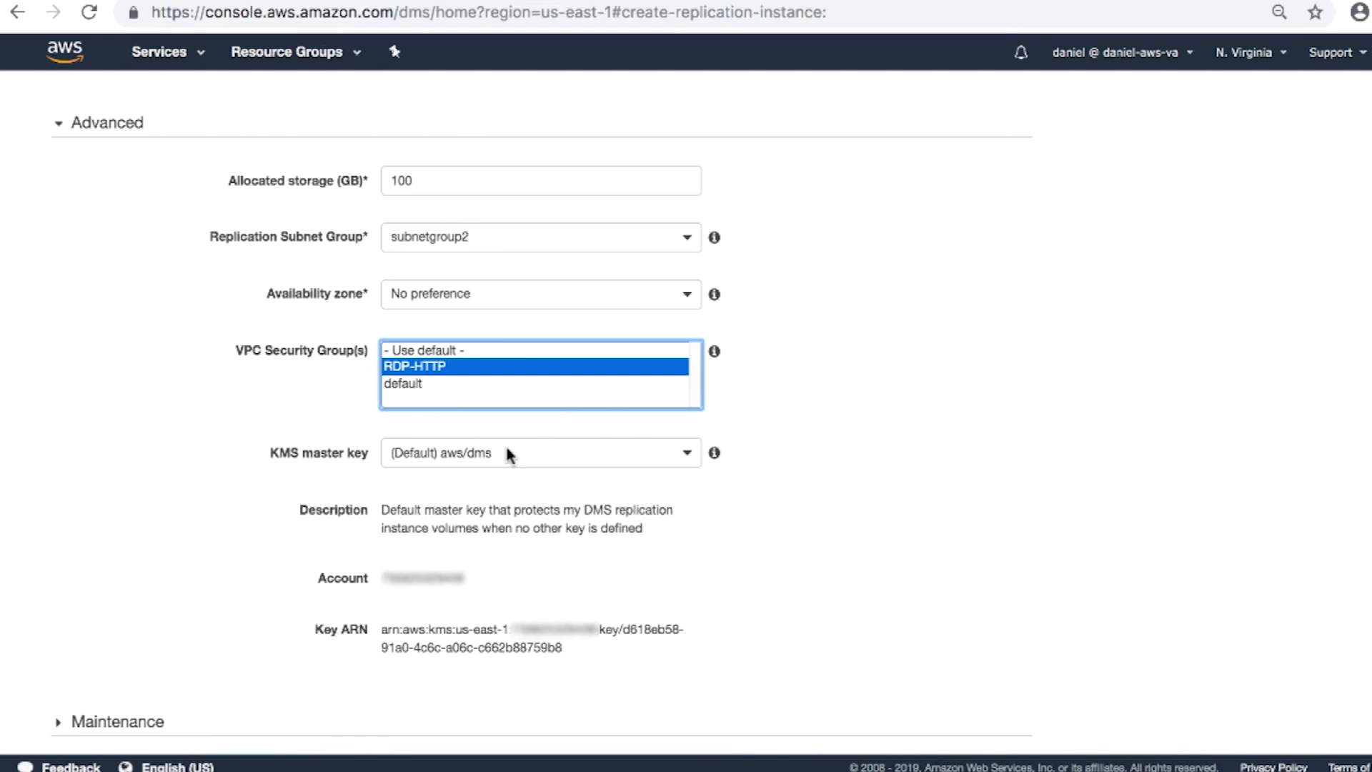
{"action": "mouse_move", "coordinate": [521, 455]}
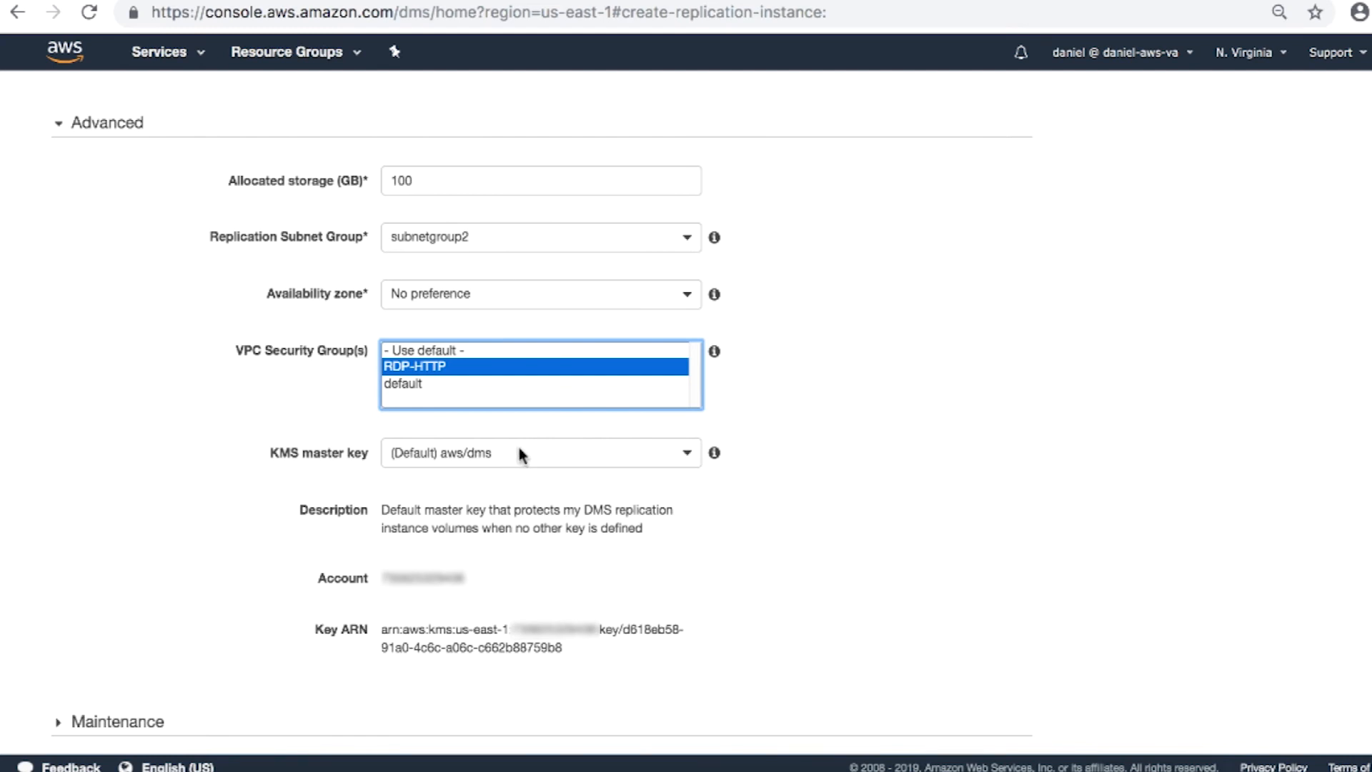
{"action": "left_click", "coordinate": [541, 452]}
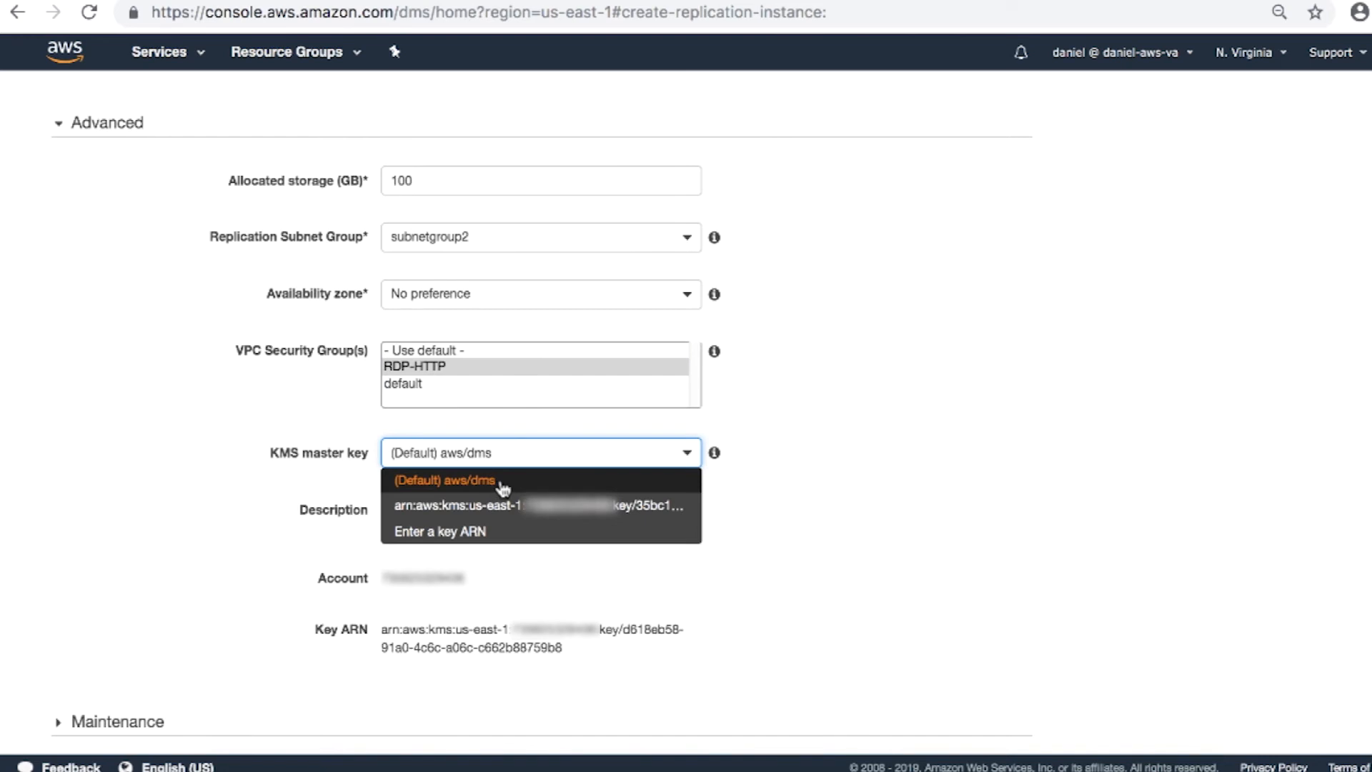
{"action": "left_click", "coordinate": [445, 480]}
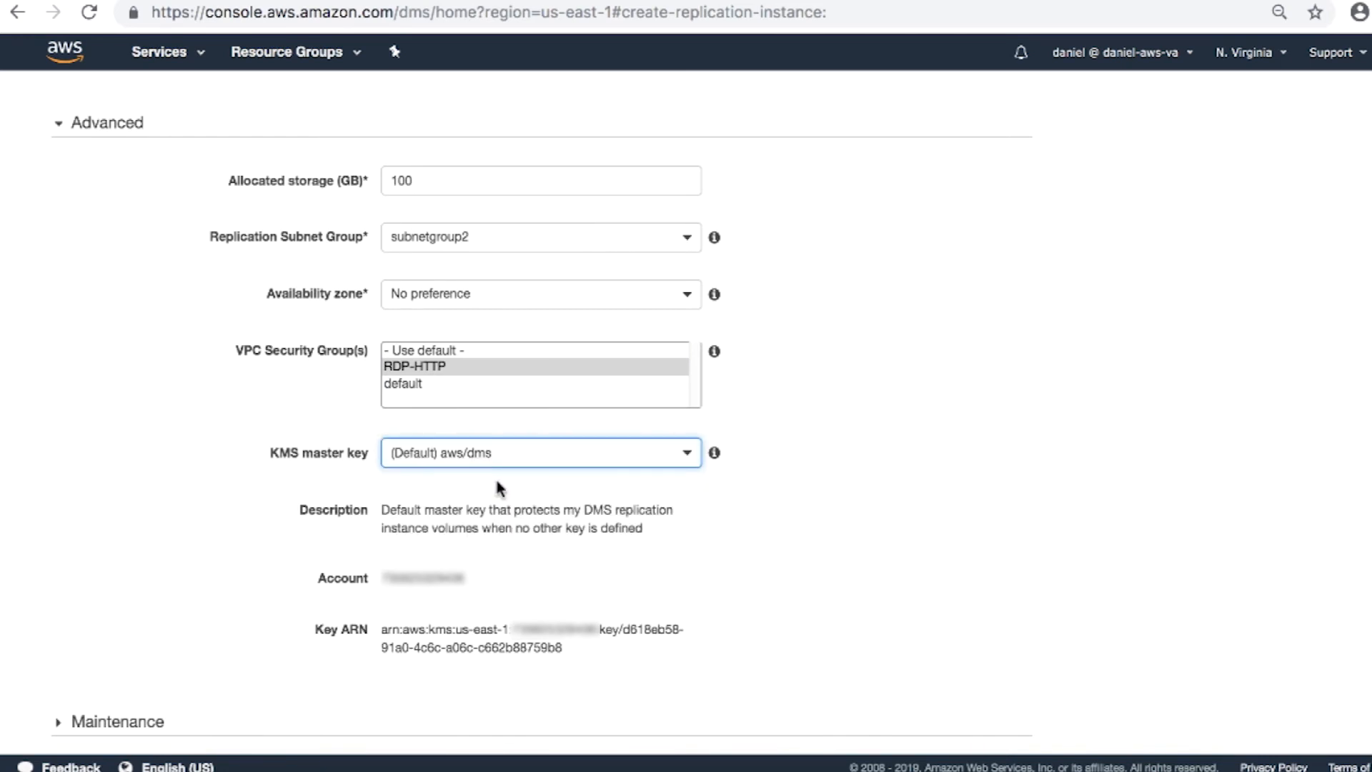
{"action": "mouse_move", "coordinate": [463, 519]}
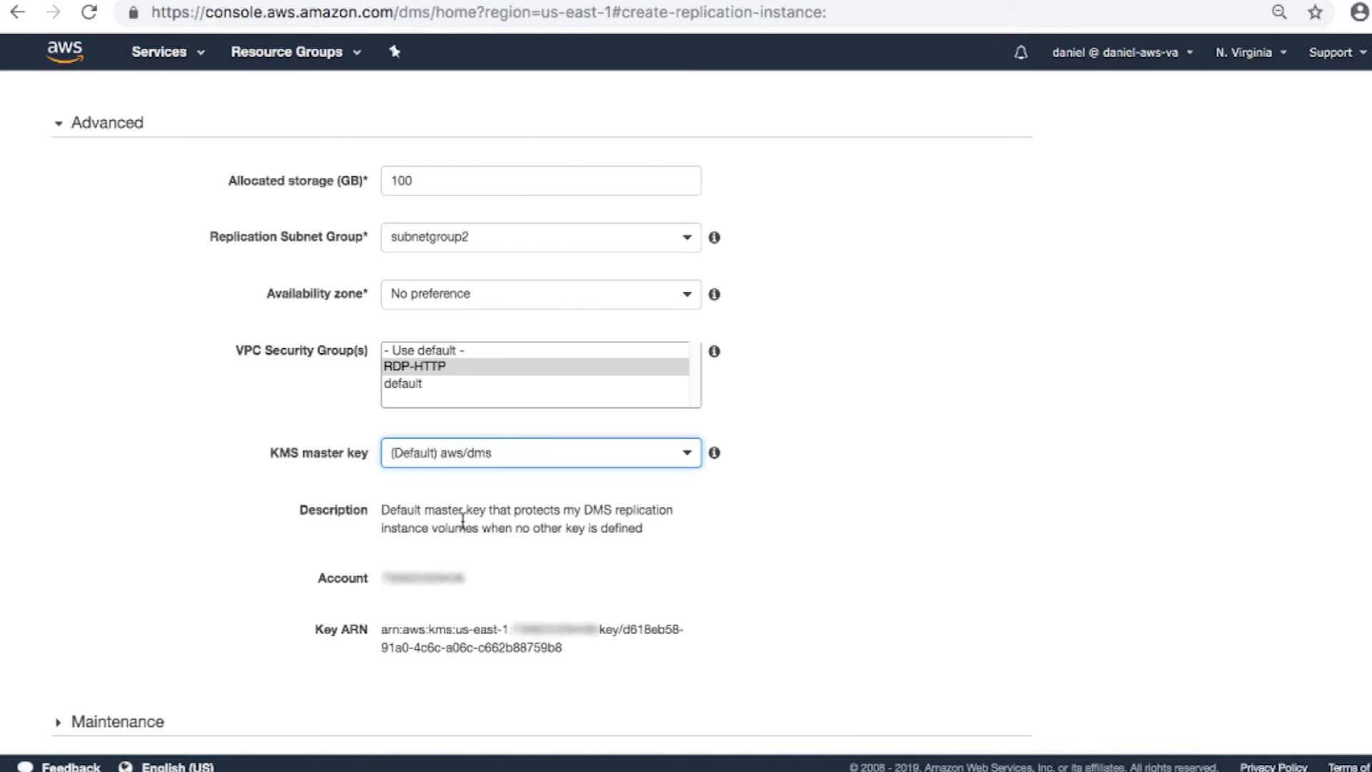
{"action": "mouse_move", "coordinate": [436, 578]}
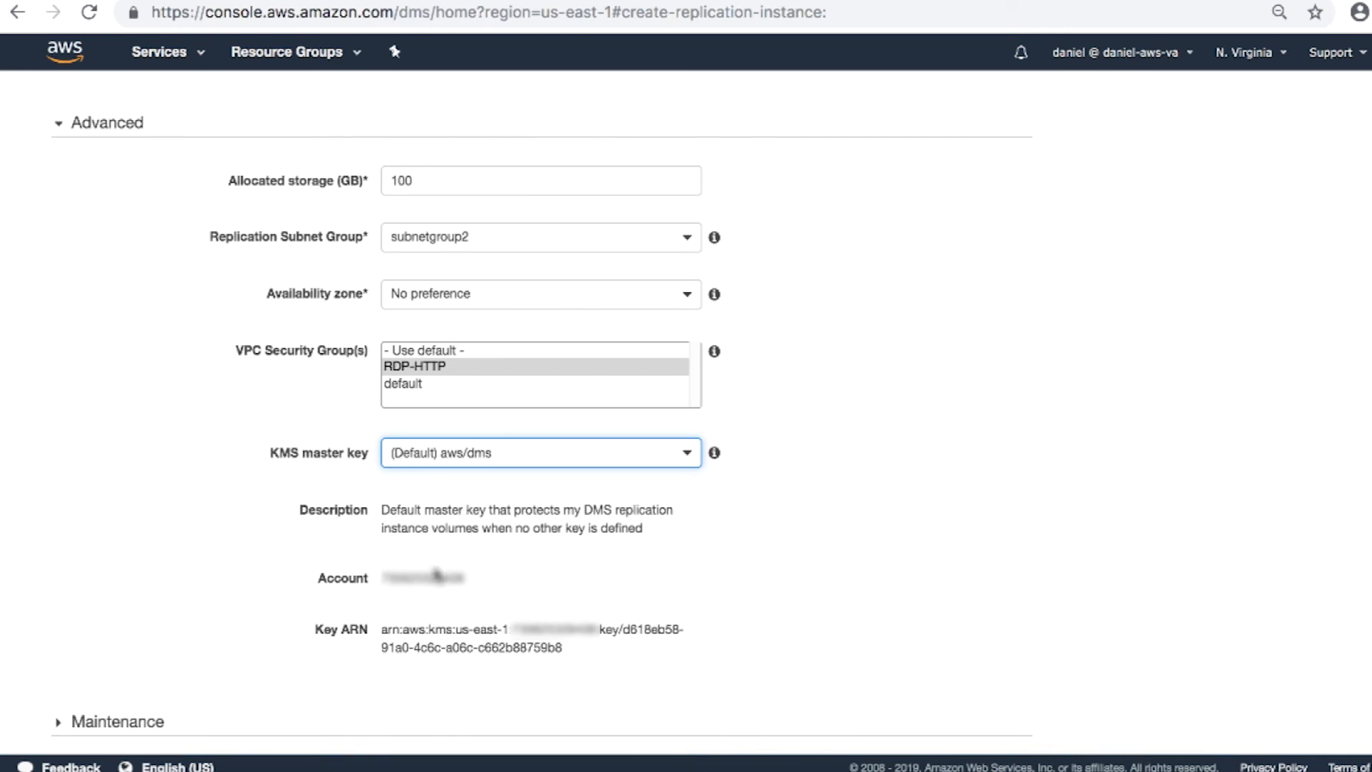
{"action": "mouse_move", "coordinate": [429, 647]}
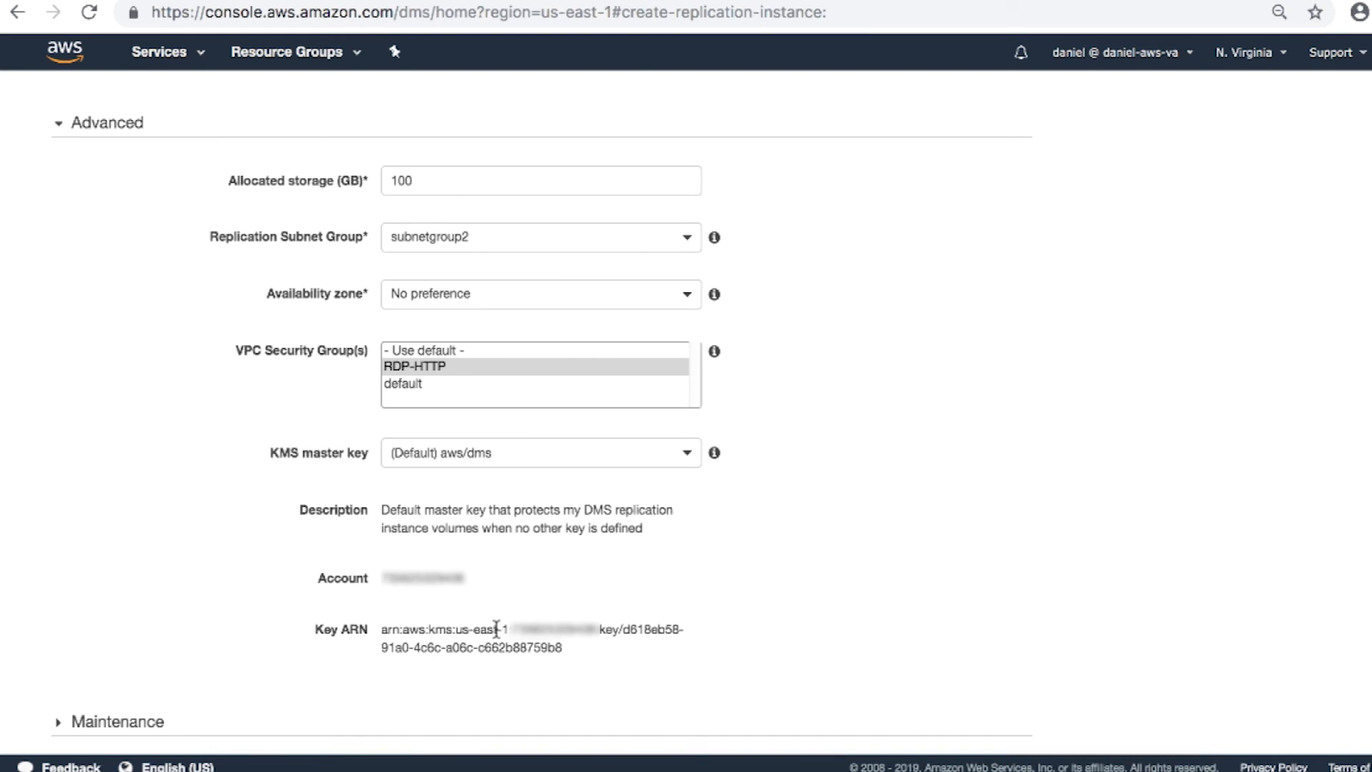
{"action": "mouse_move", "coordinate": [111, 707]}
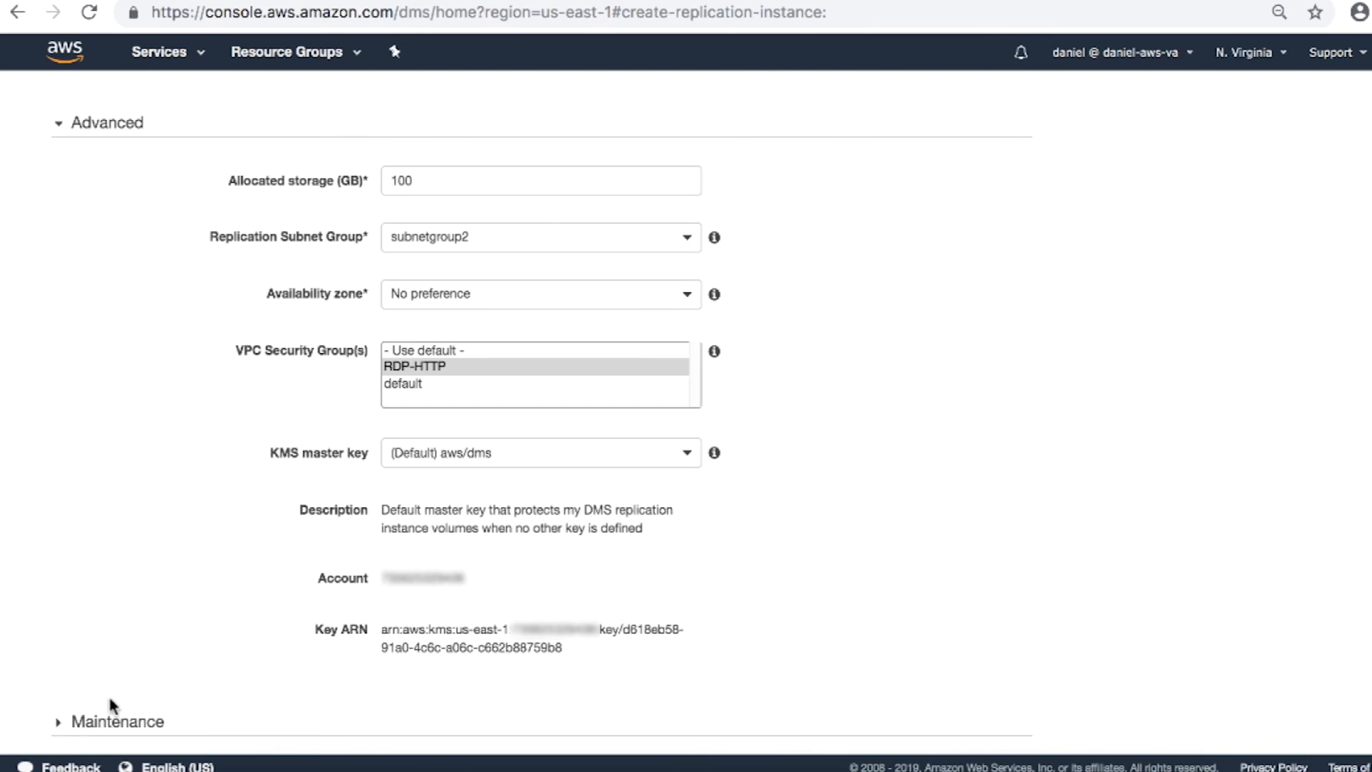
Enable auto minor upgrades, set a one-hour 13:54 UTC maintenance window, and create the instance.
{"action": "scroll", "scroll_direction": "down", "scroll_amount": 3}
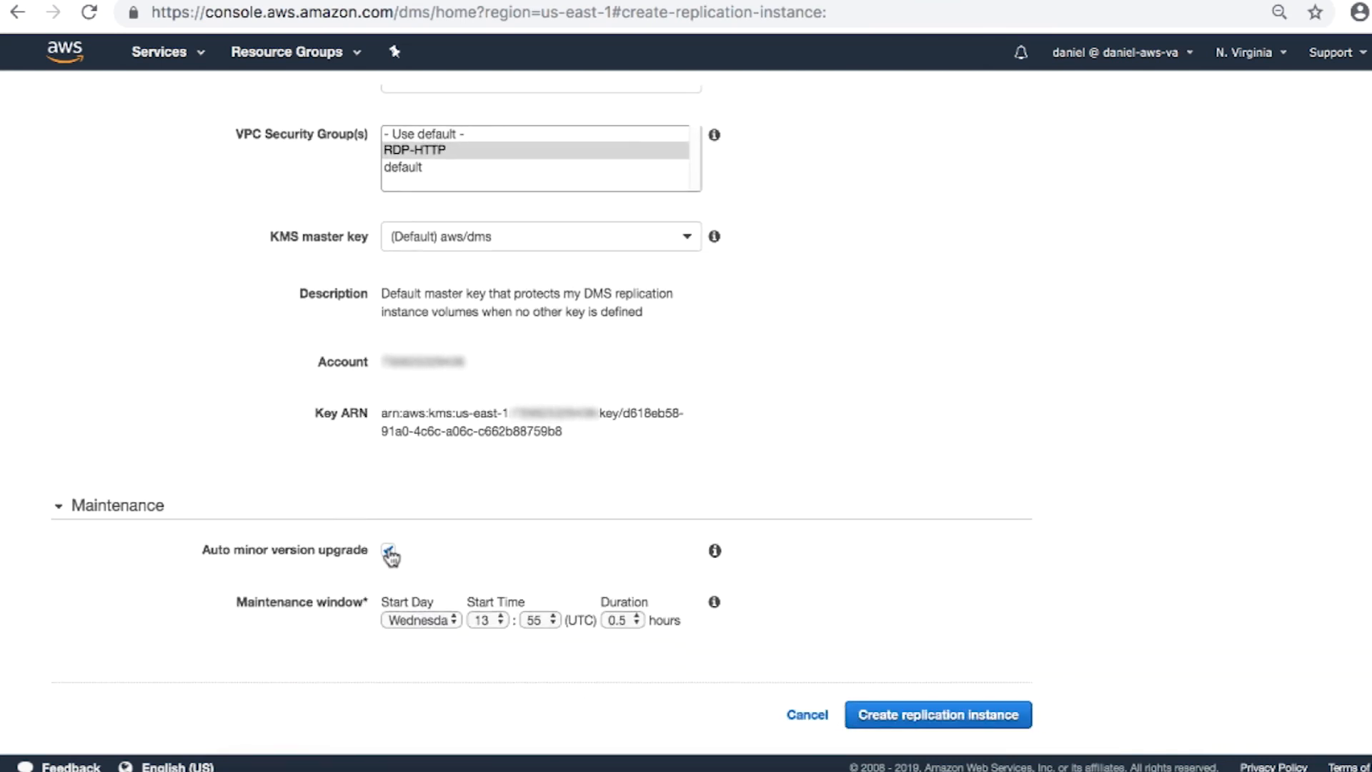
{"action": "left_click", "coordinate": [387, 550]}
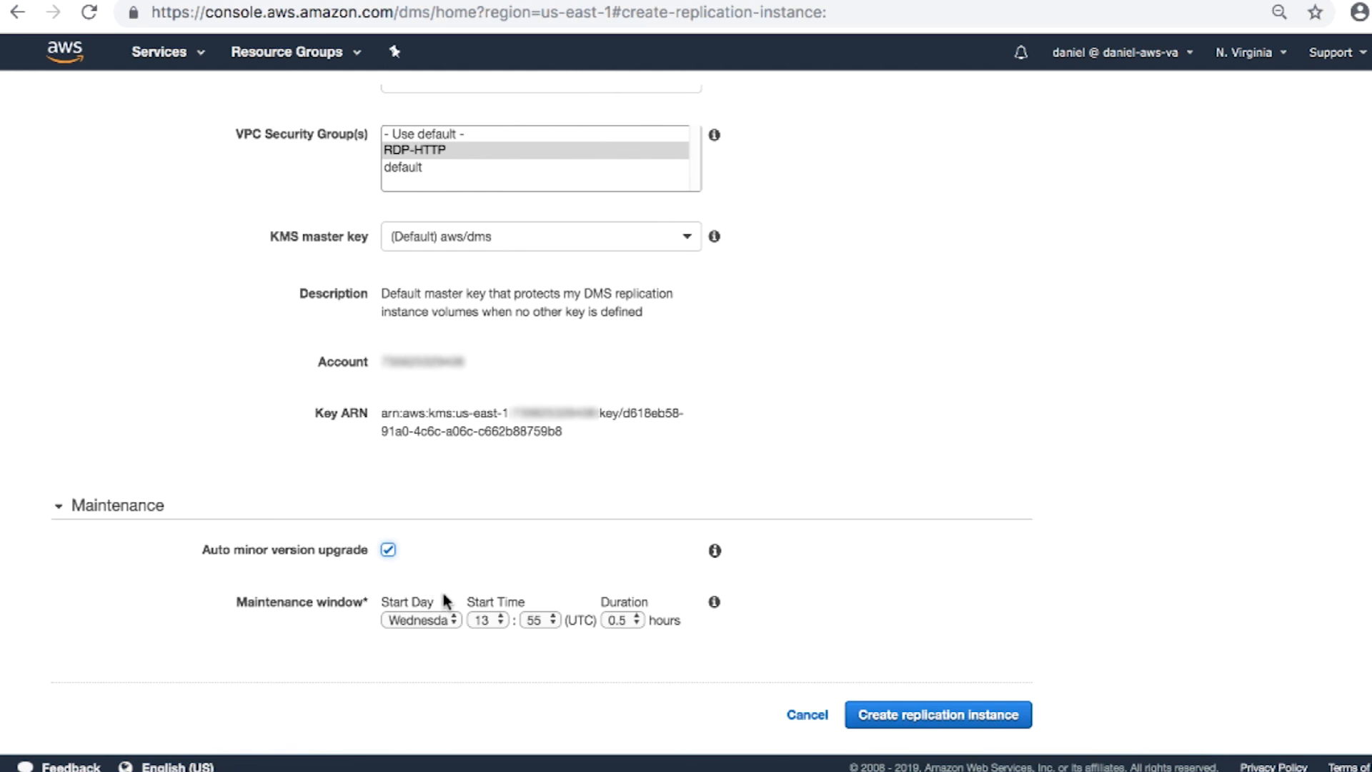
{"action": "left_click", "coordinate": [420, 620]}
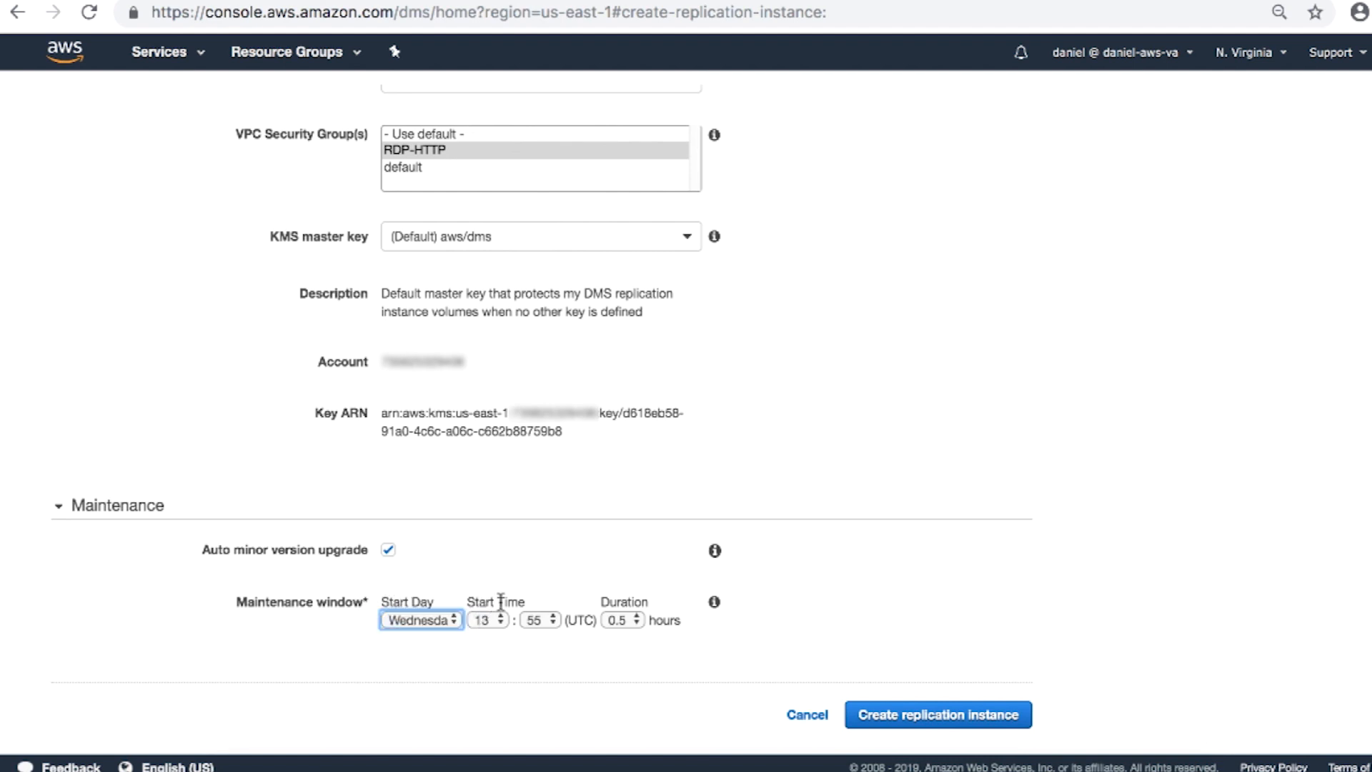
{"action": "left_click", "coordinate": [483, 620]}
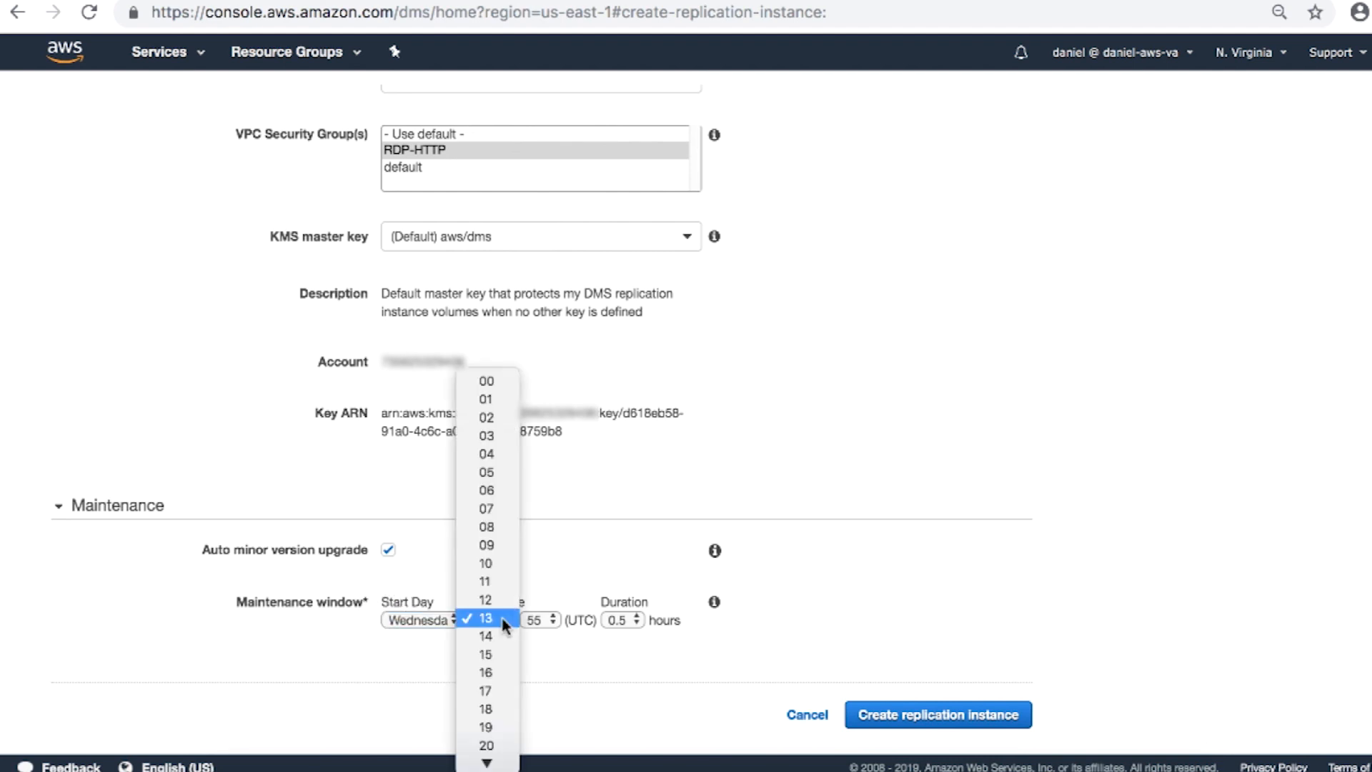
{"action": "left_click", "coordinate": [621, 619]}
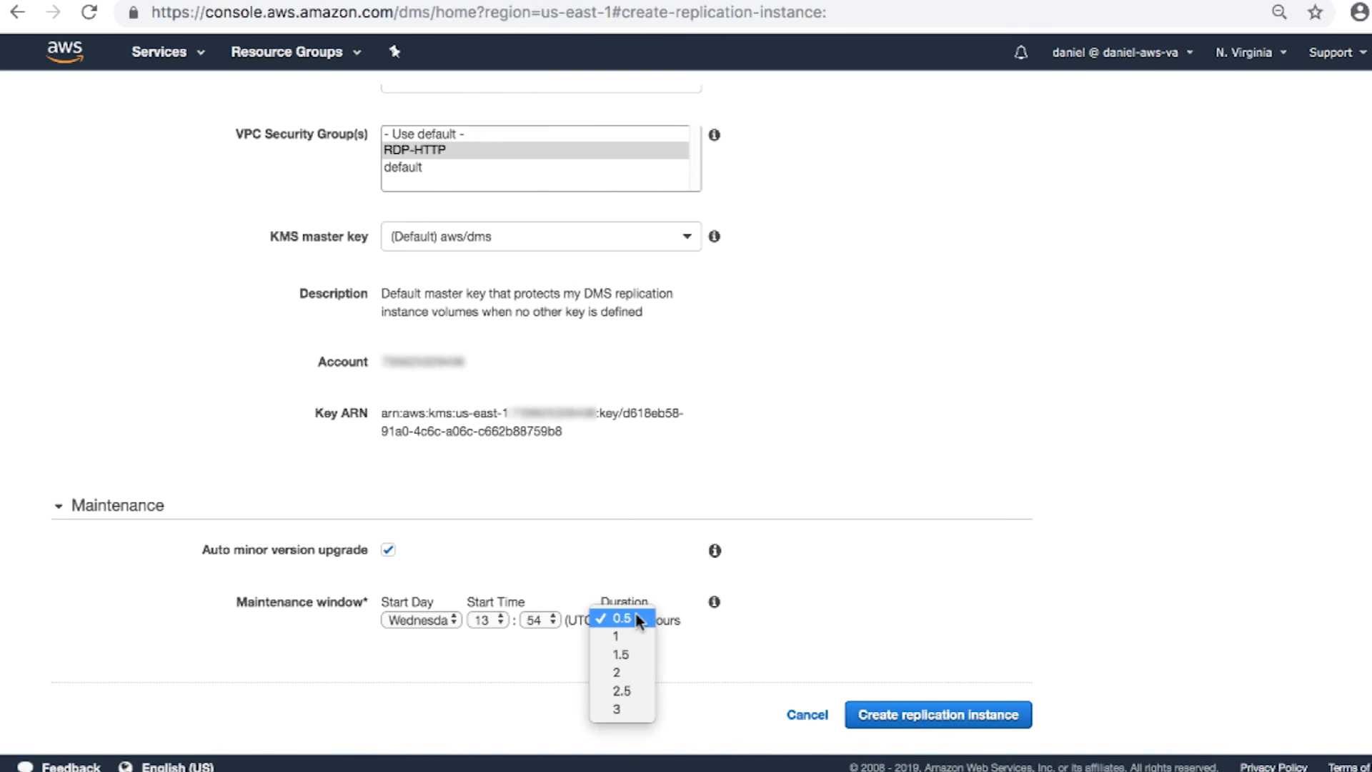
{"action": "left_click", "coordinate": [616, 637]}
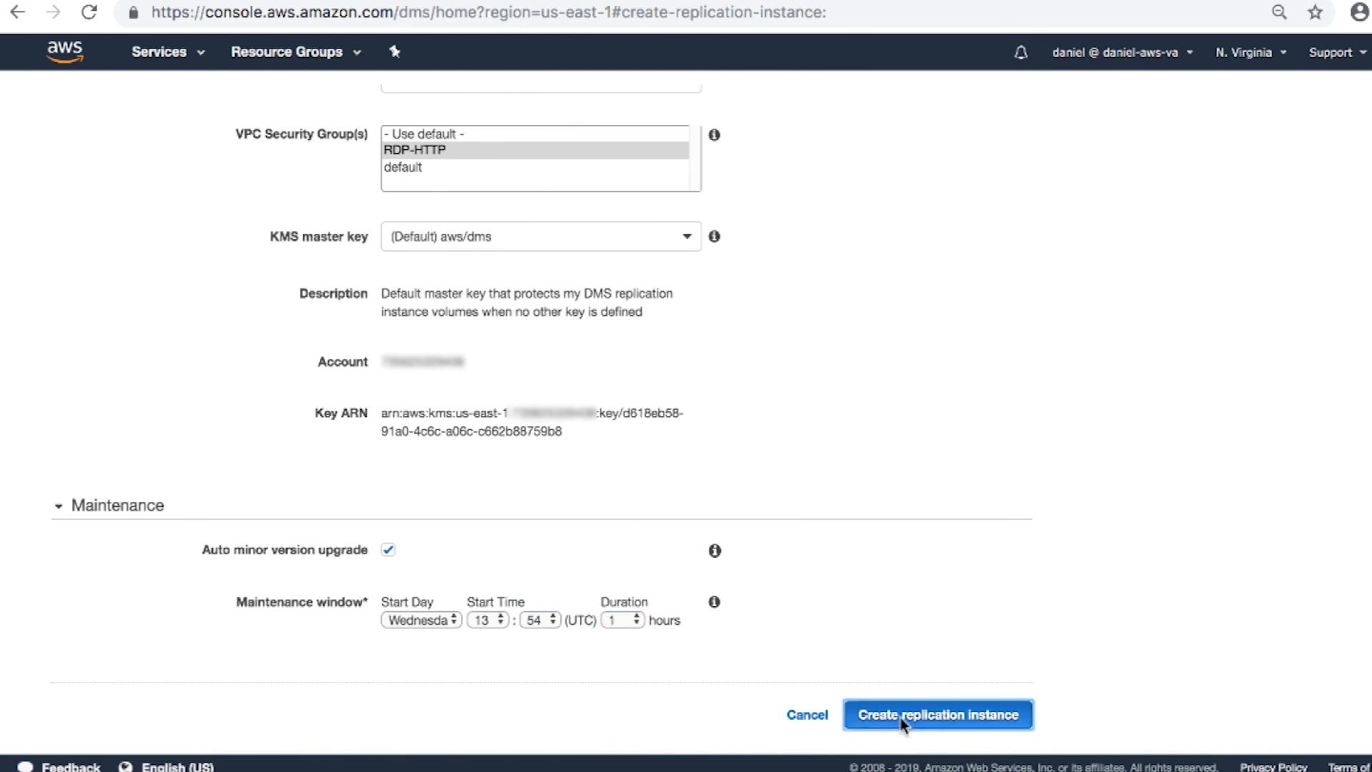
{"action": "left_click", "coordinate": [937, 714]}
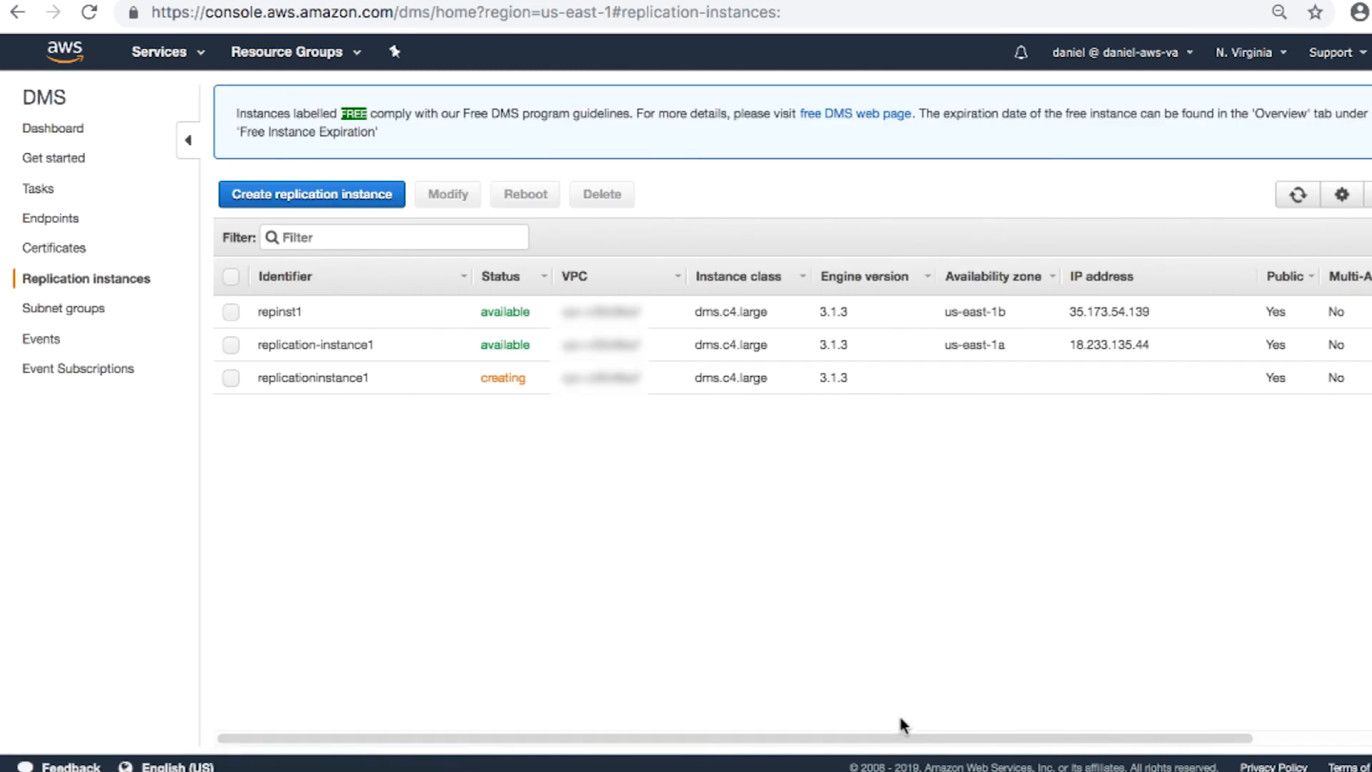